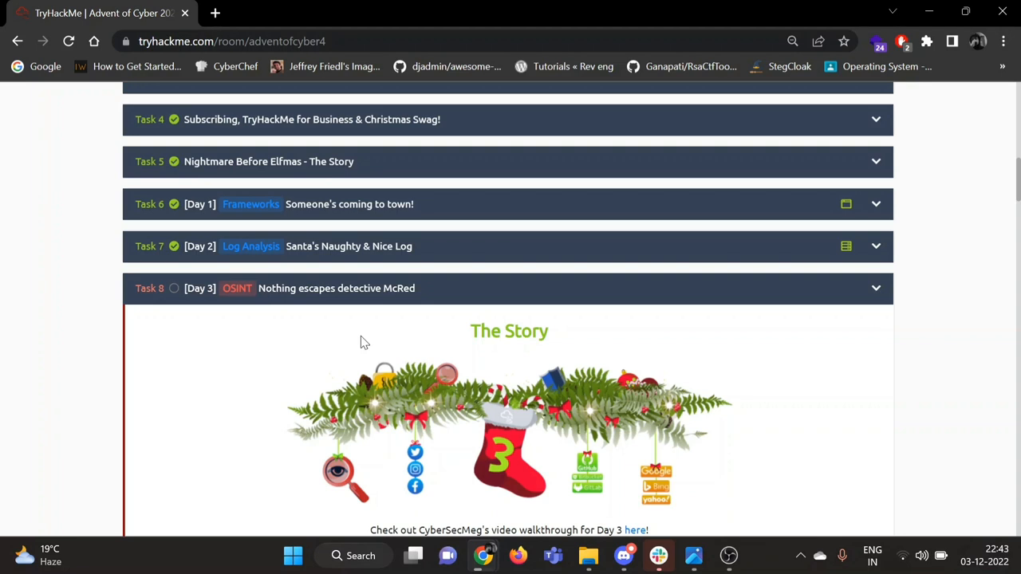
mouse_move(264, 287)
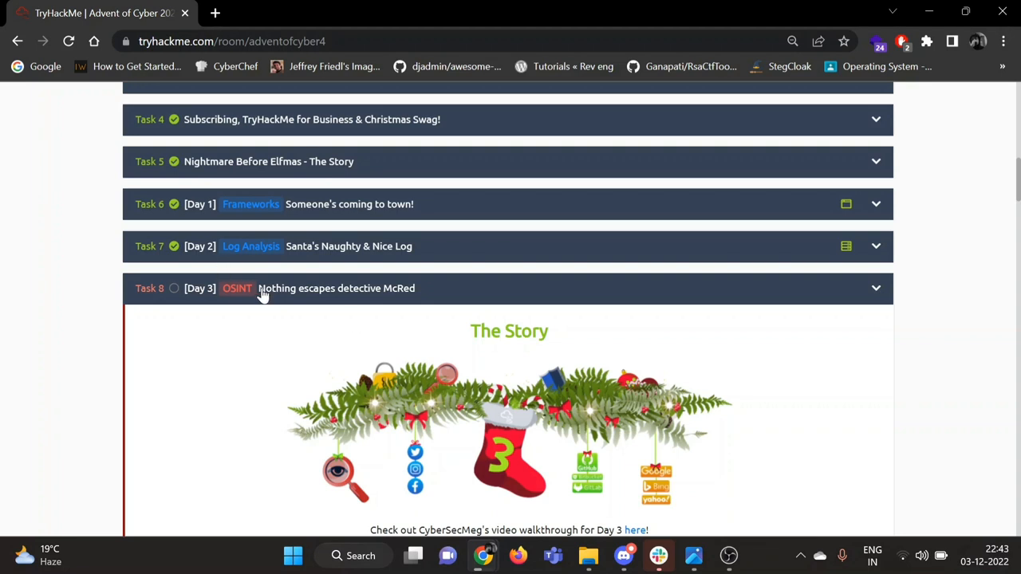
mouse_move(399, 329)
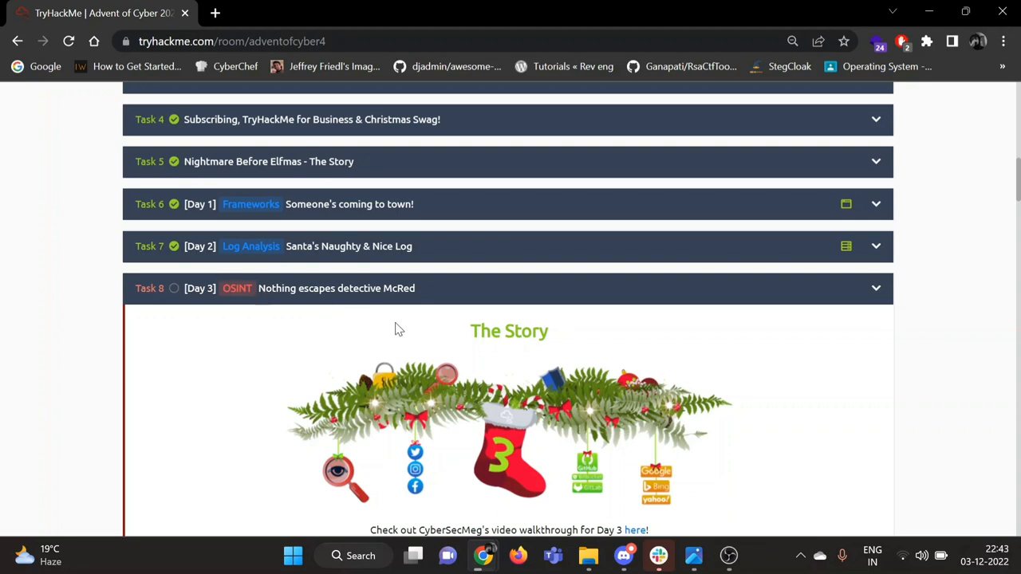
Scroll down through the page to read the task material before starting the lookup
scroll("down", 3)
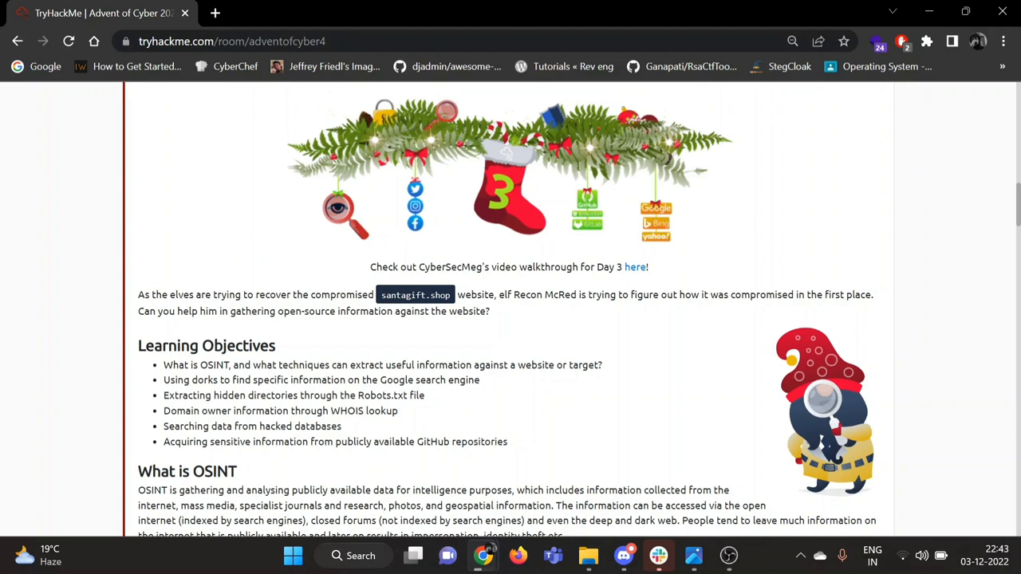
scroll("down", 3)
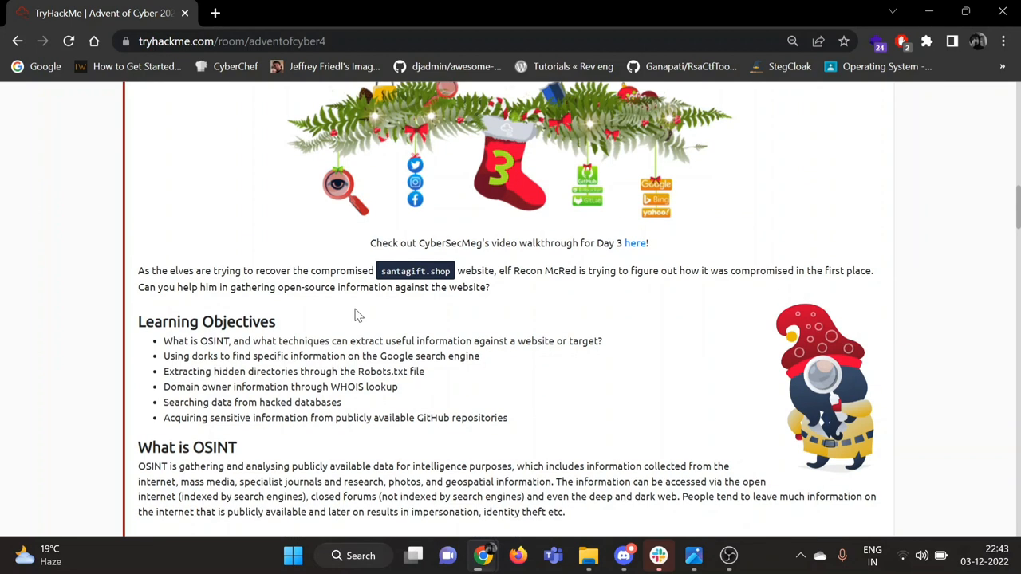
scroll("down", 3)
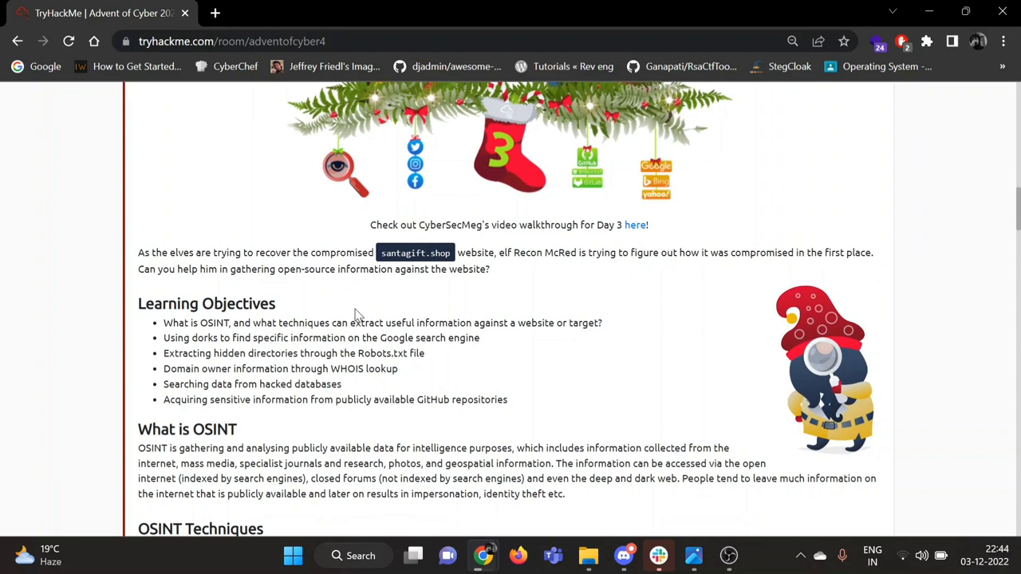
scroll("down", 3)
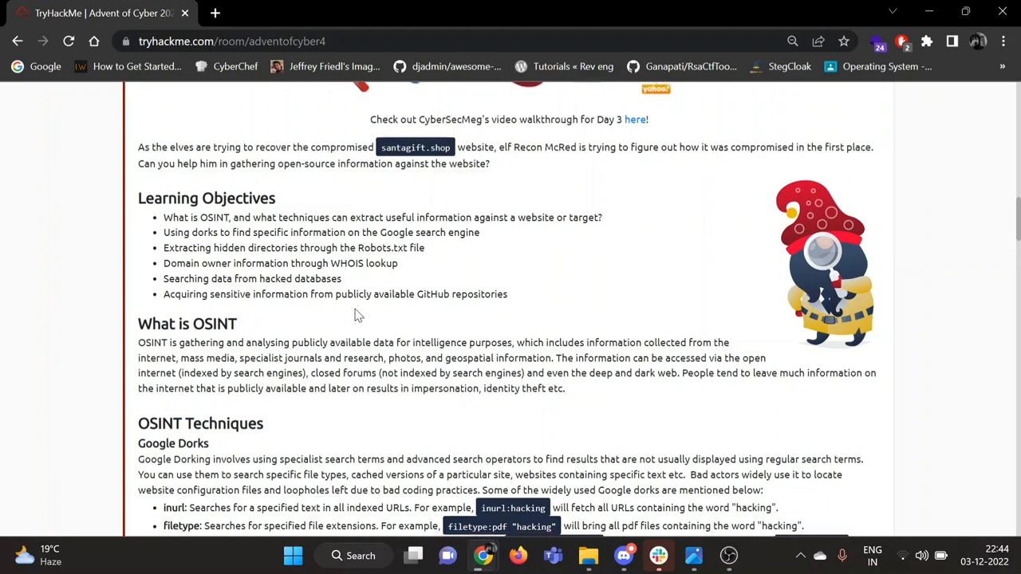
scroll("down", 3)
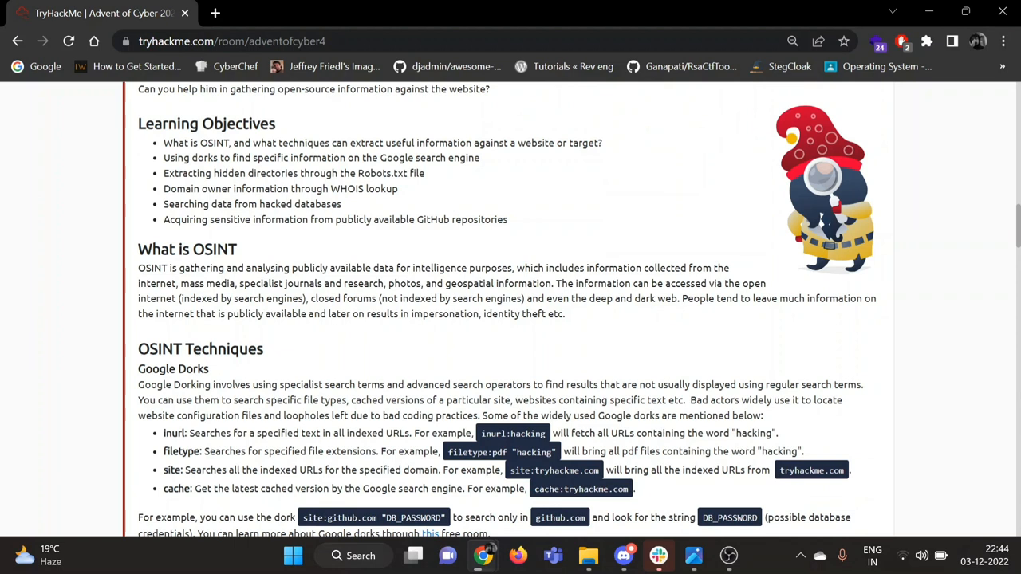
scroll("down", 3)
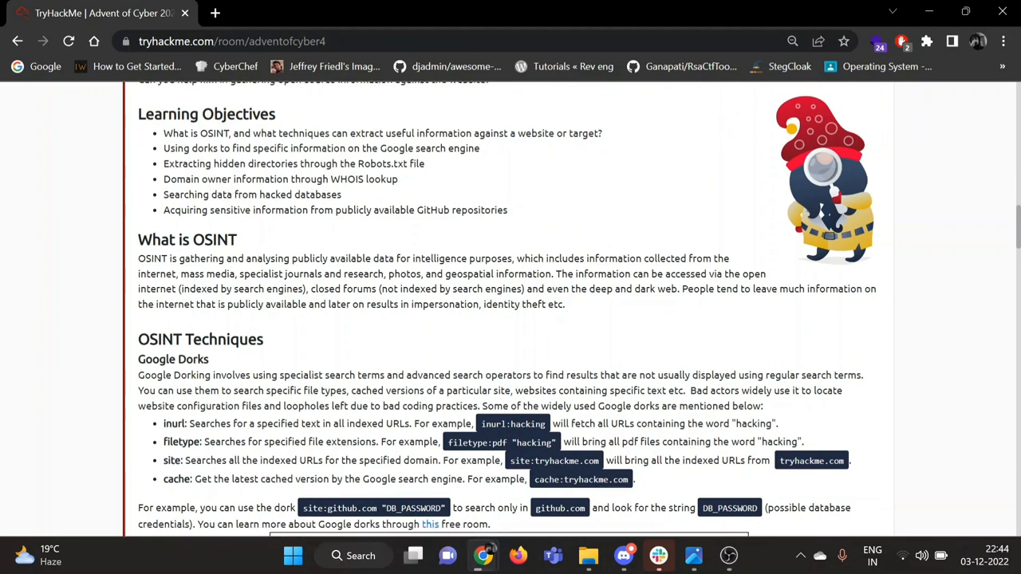
scroll("down", 3)
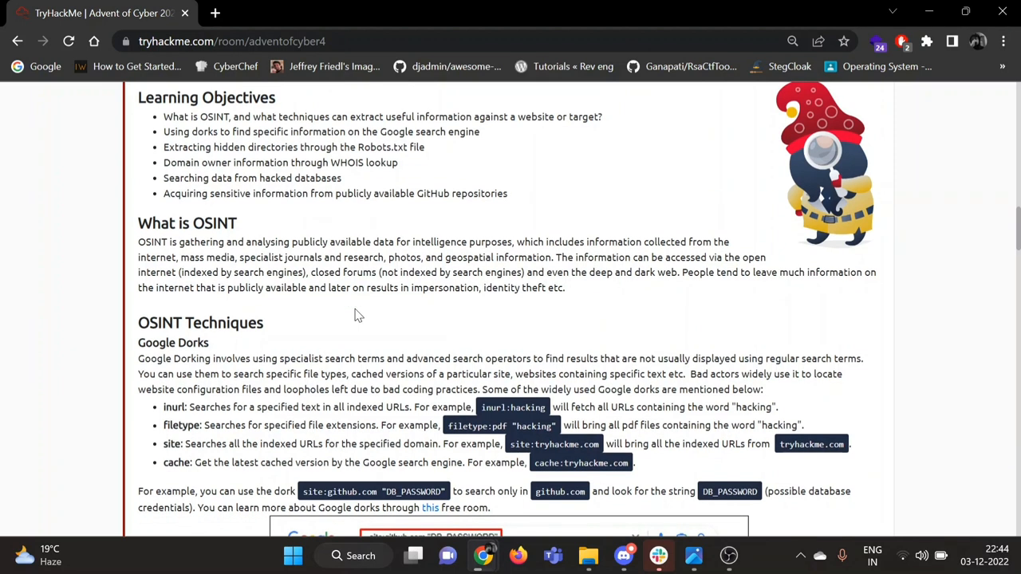
scroll("down", 3)
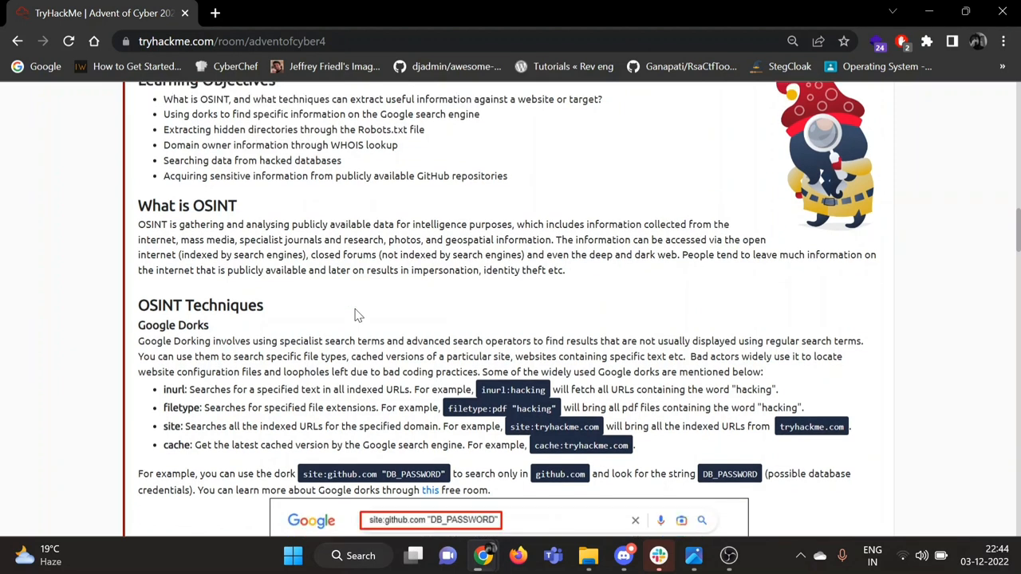
scroll("down", 3)
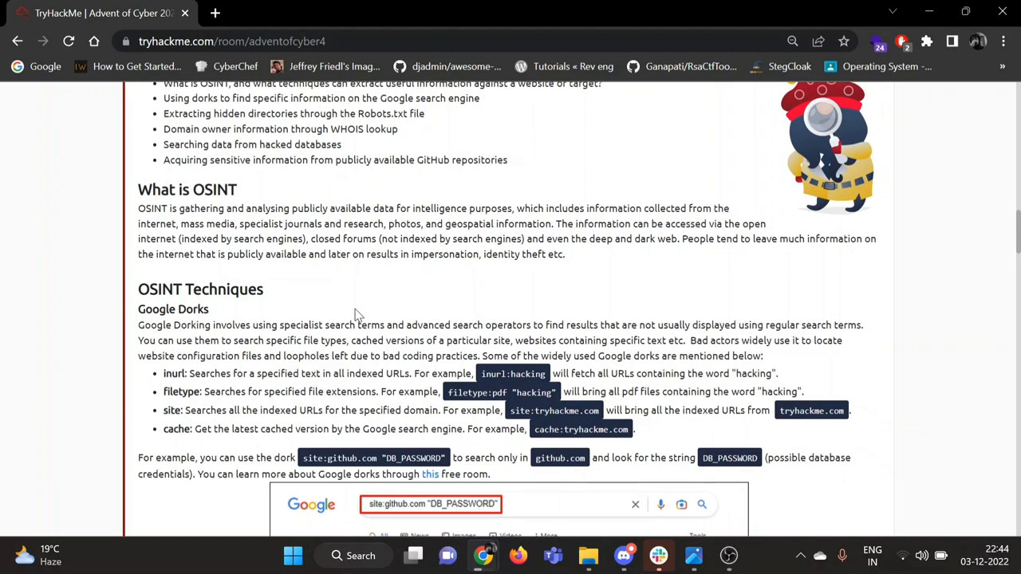
scroll("down", 3)
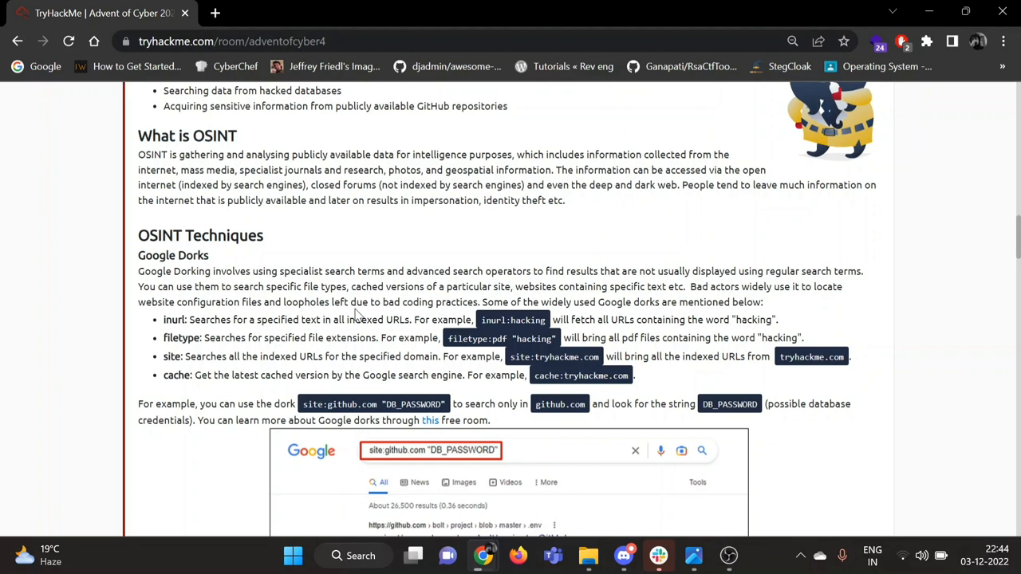
scroll("down", 3)
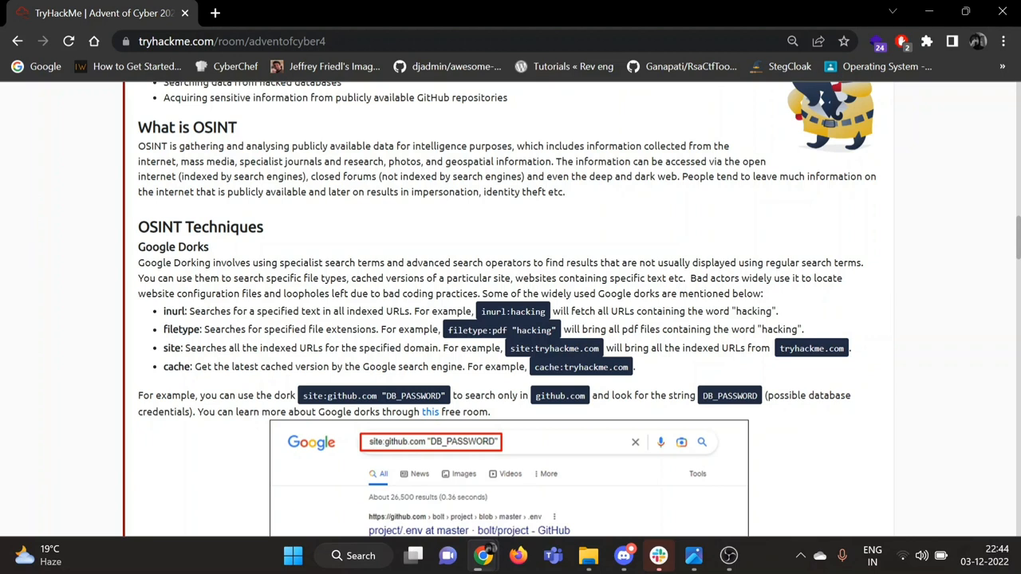
scroll("down", 3)
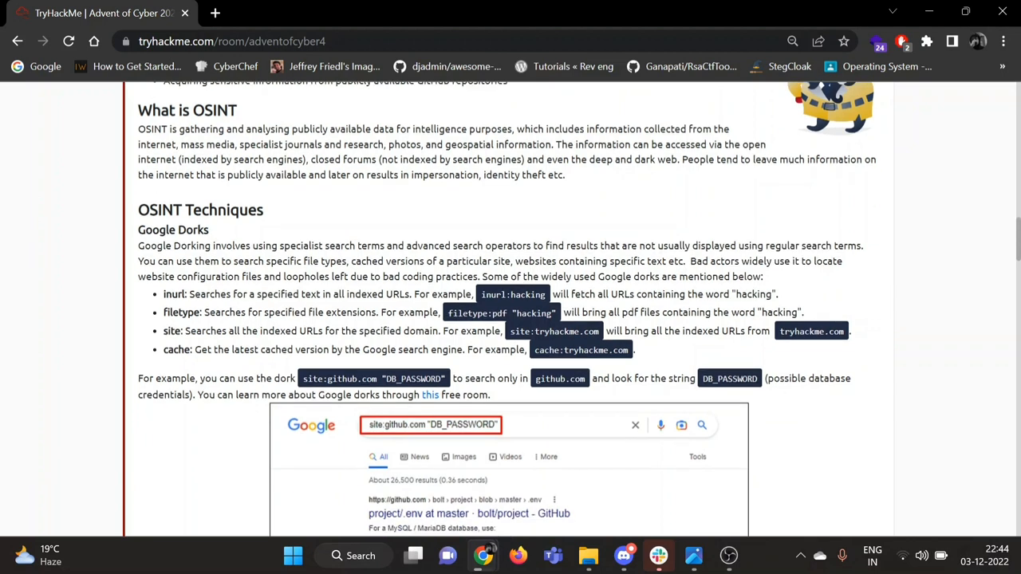
scroll("down", 3)
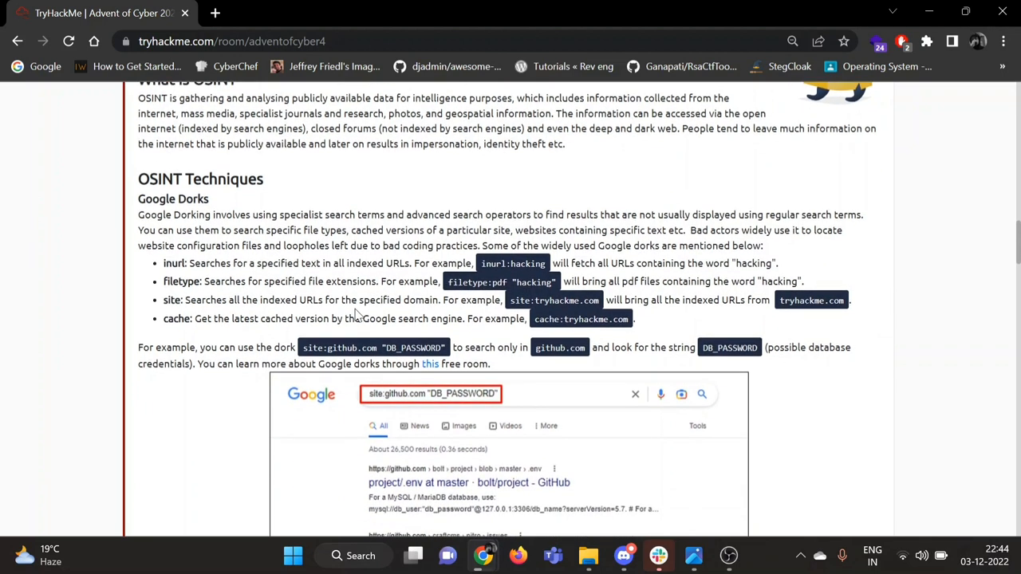
scroll("down", 3)
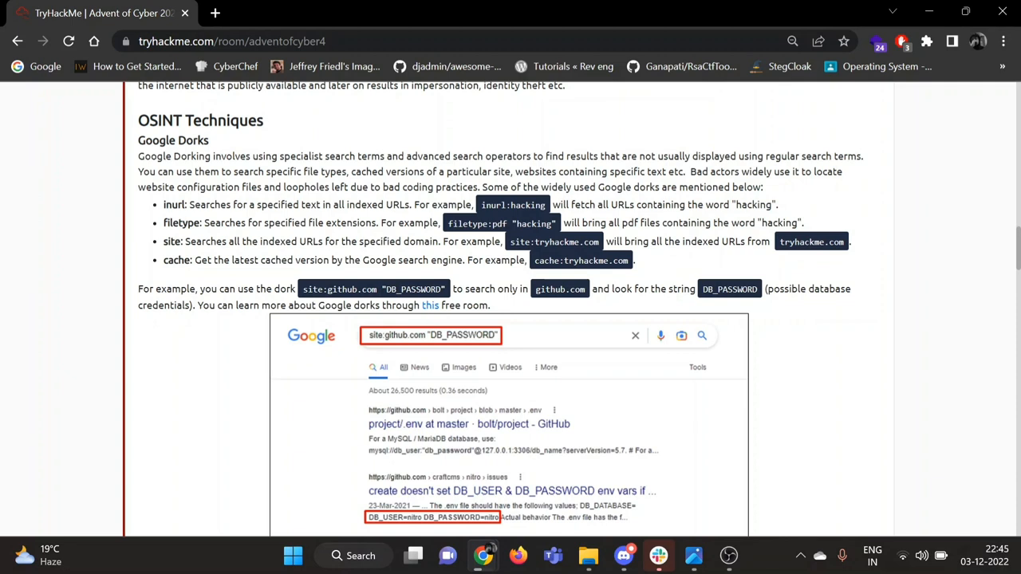
scroll("down", 3)
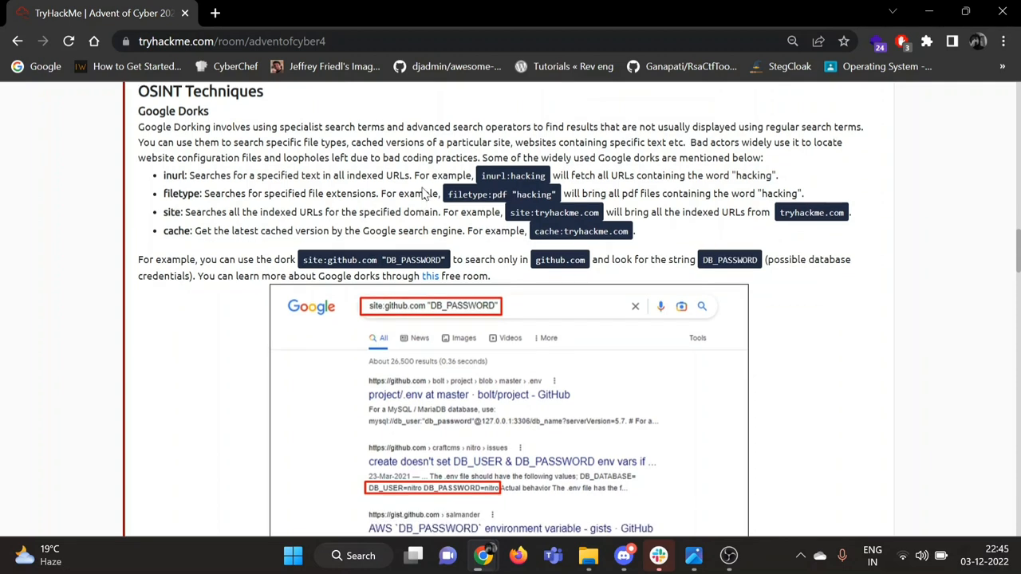
scroll("down", 3)
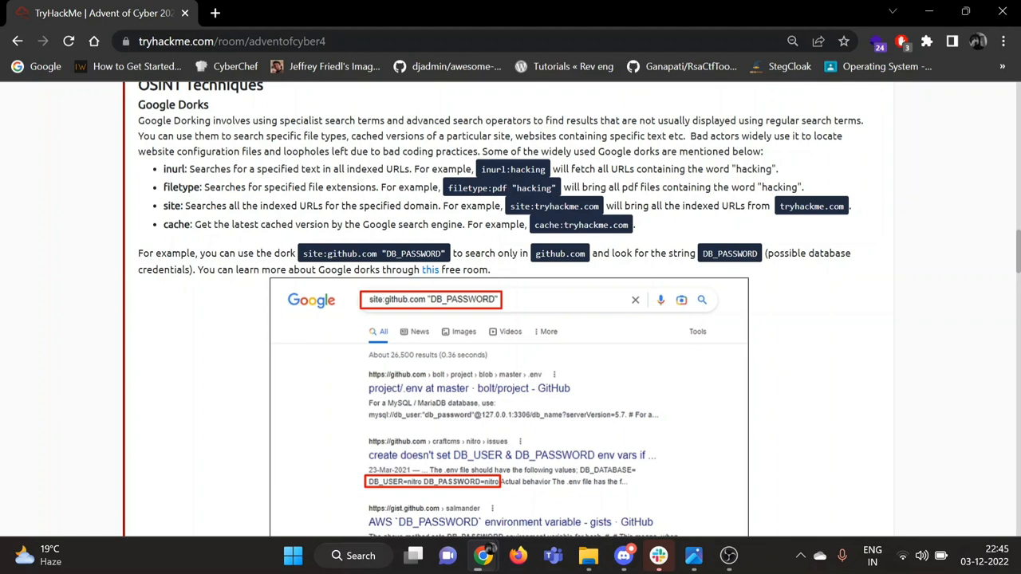
scroll("down", 3)
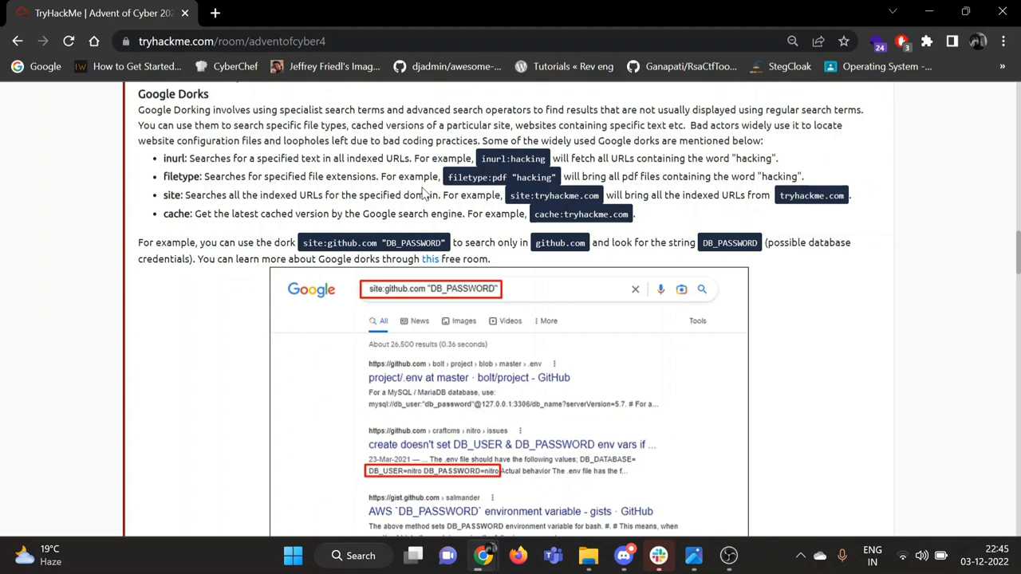
scroll("down", 3)
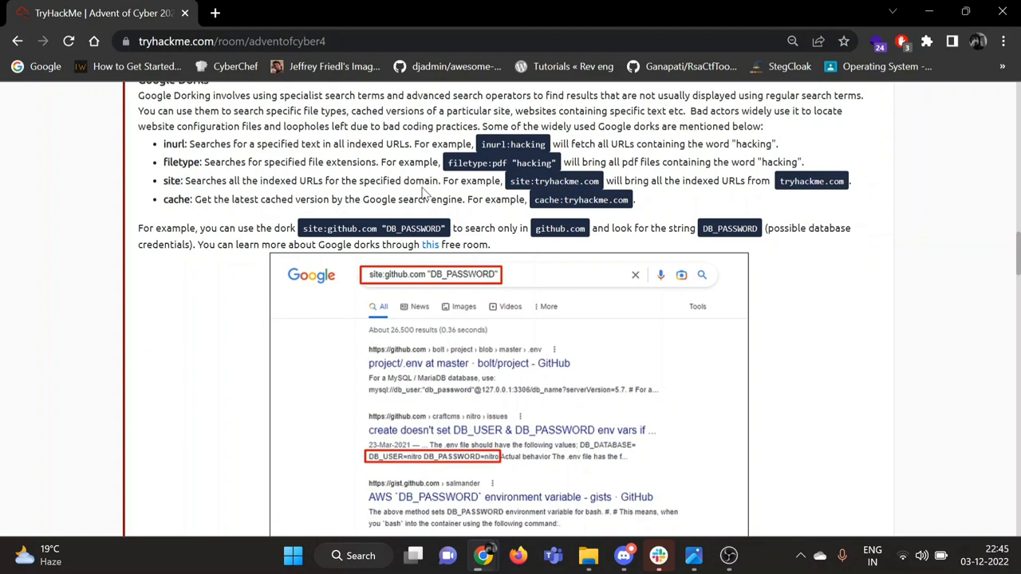
scroll("down", 3)
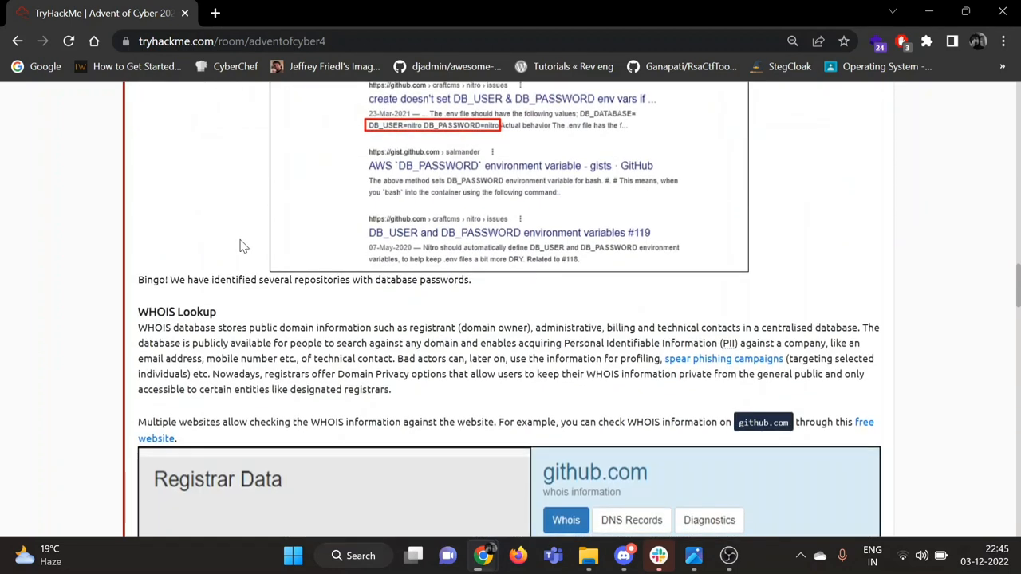
scroll("down", 3)
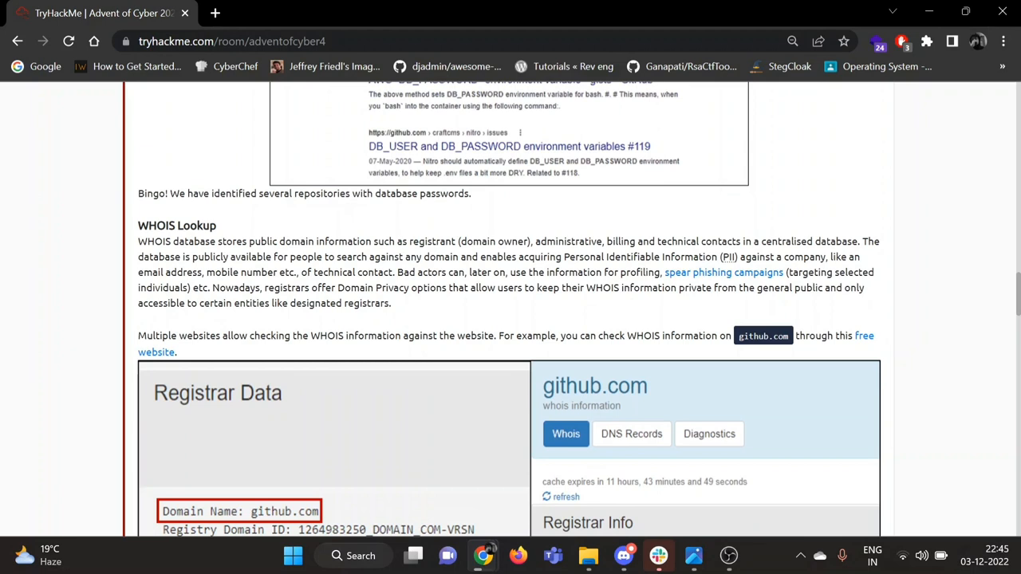
scroll("down", 3)
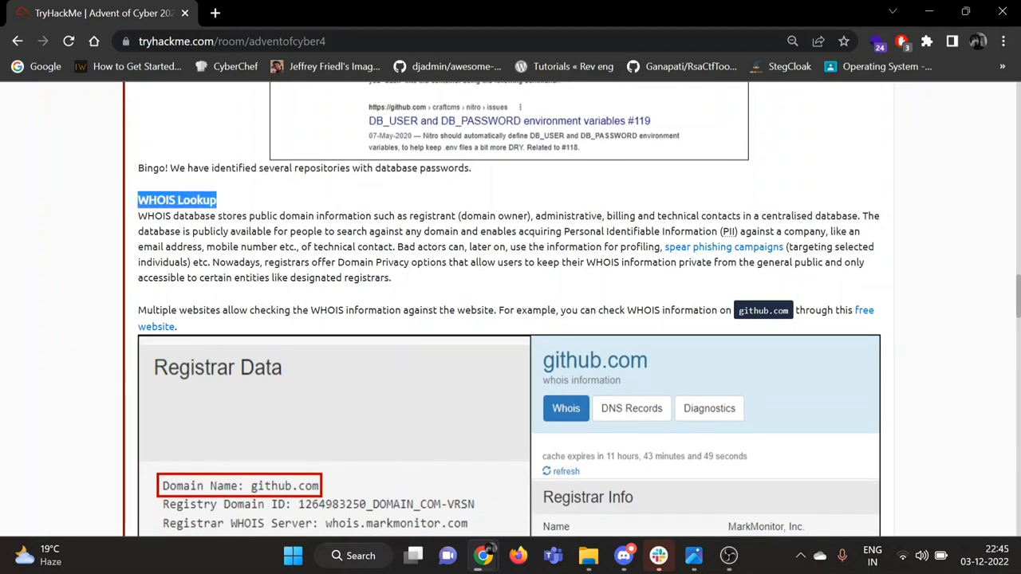
scroll("down", 3)
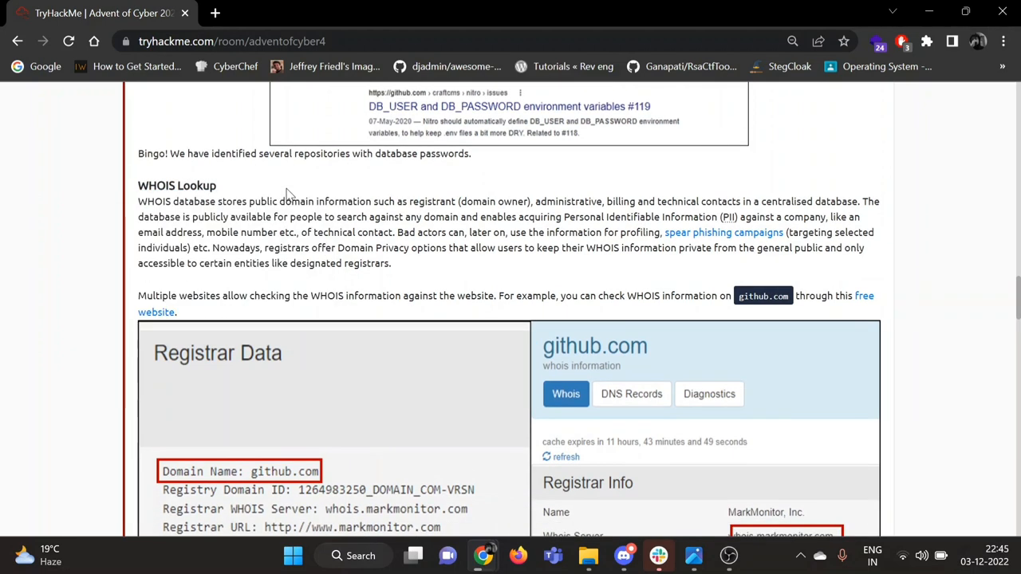
mouse_move(335, 169)
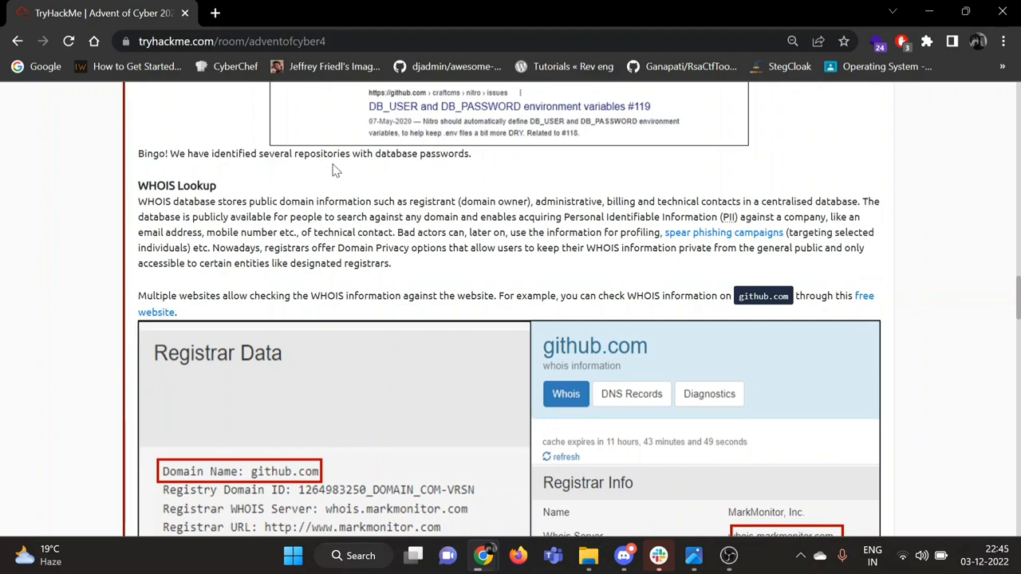
scroll("down", 3)
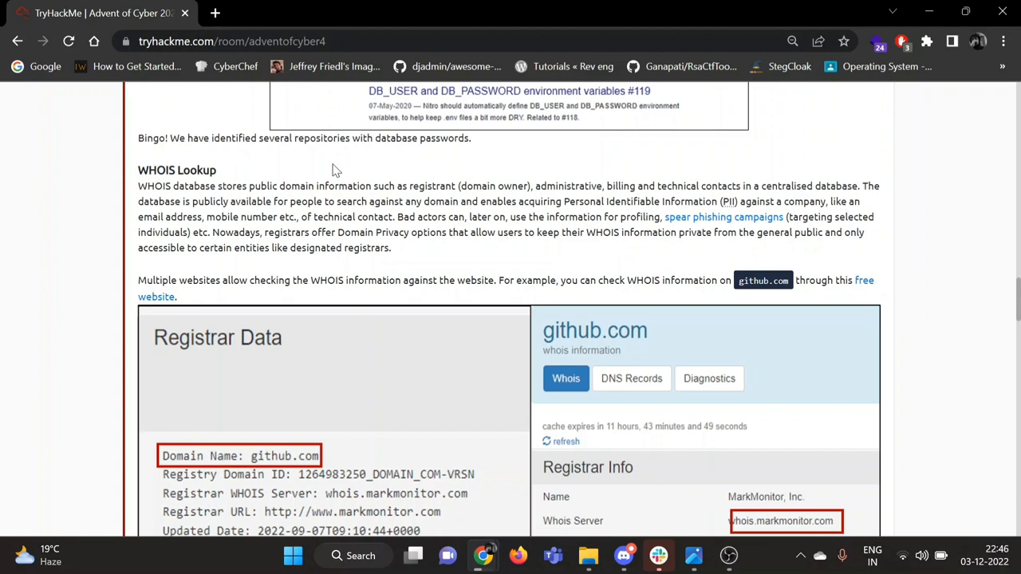
scroll("down", 3)
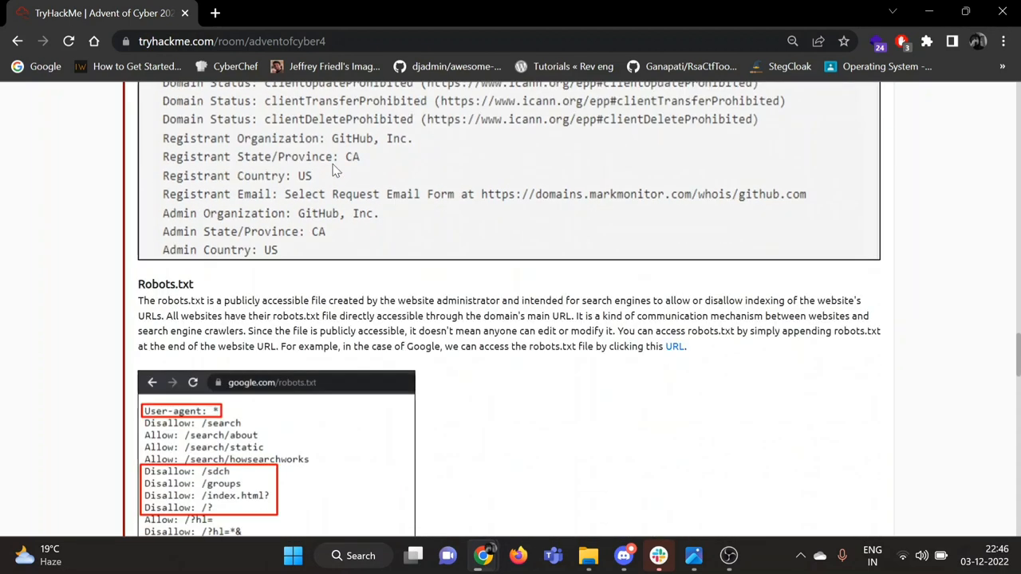
scroll("down", 3)
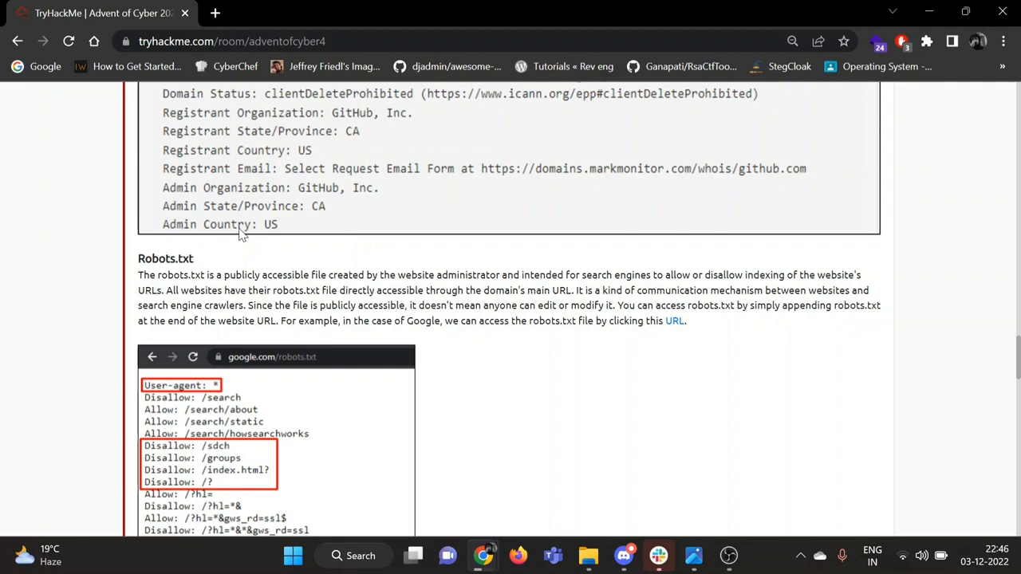
scroll("down", 3)
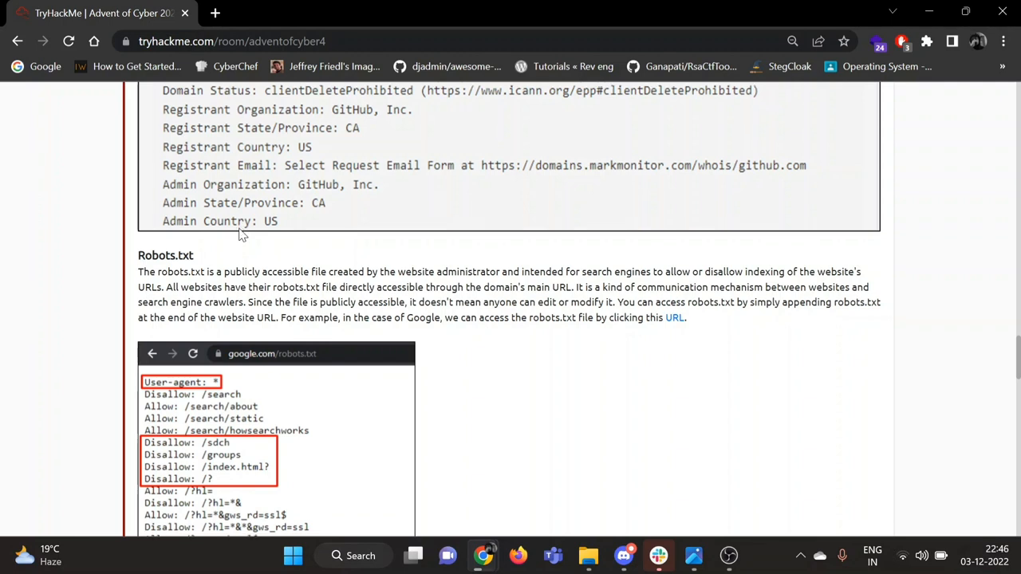
scroll("down", 3)
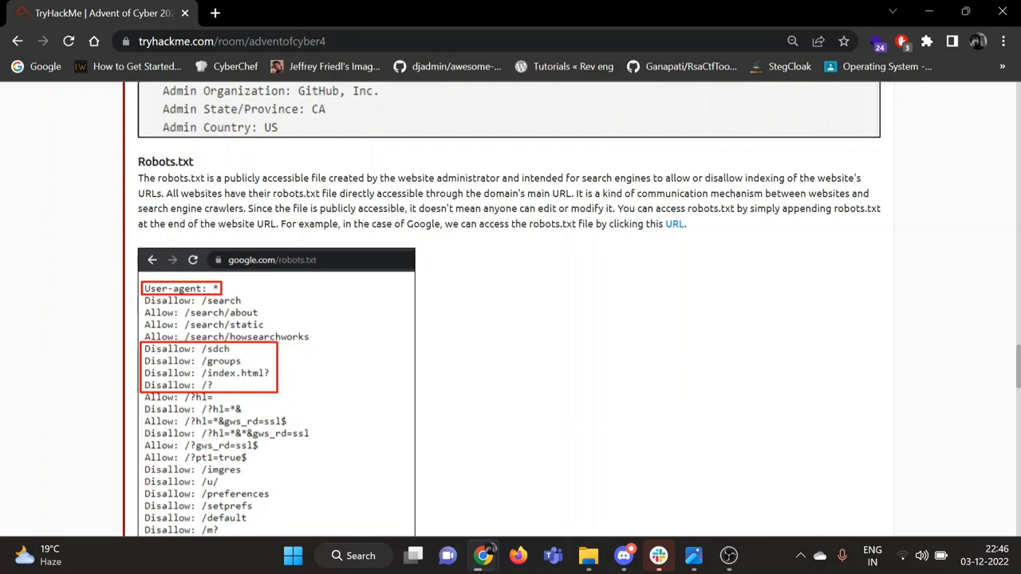
scroll("down", 3)
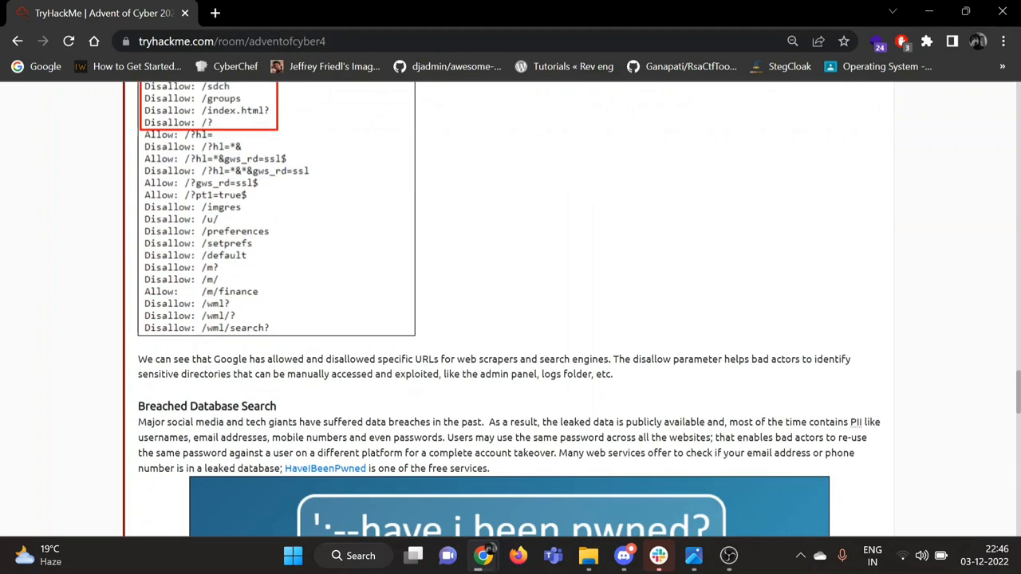
scroll("down", 3)
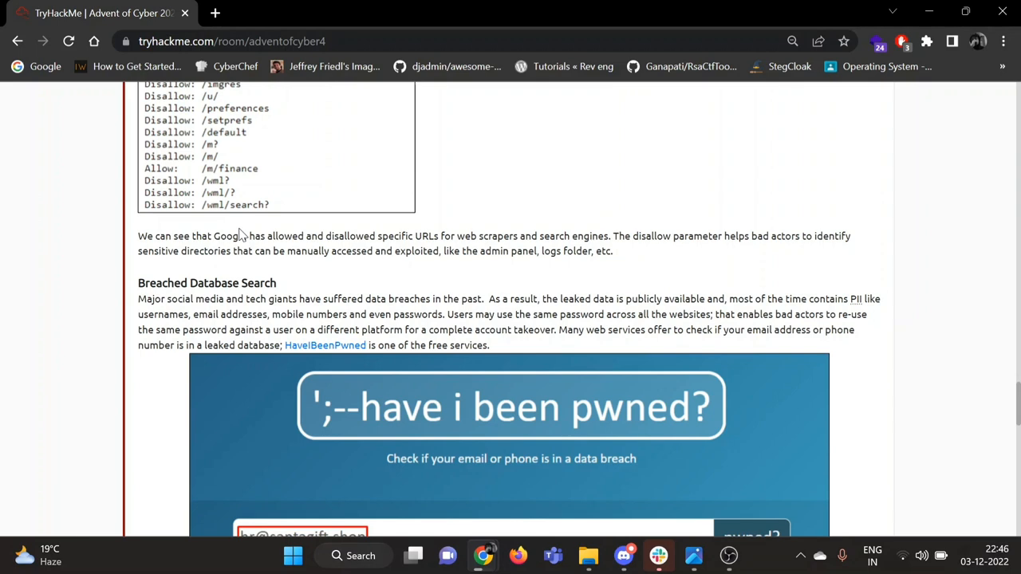
scroll("down", 3)
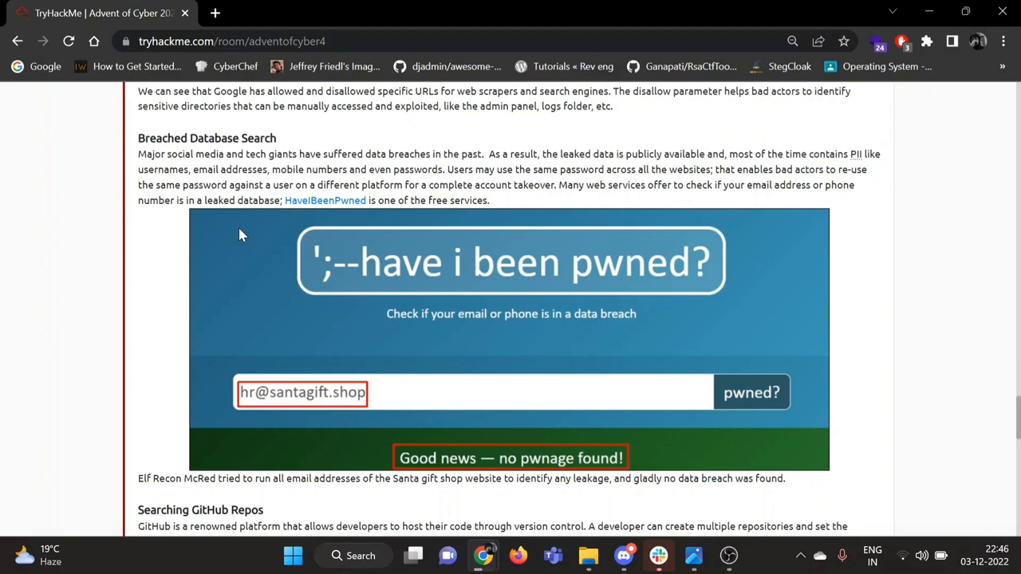
scroll("down", 3)
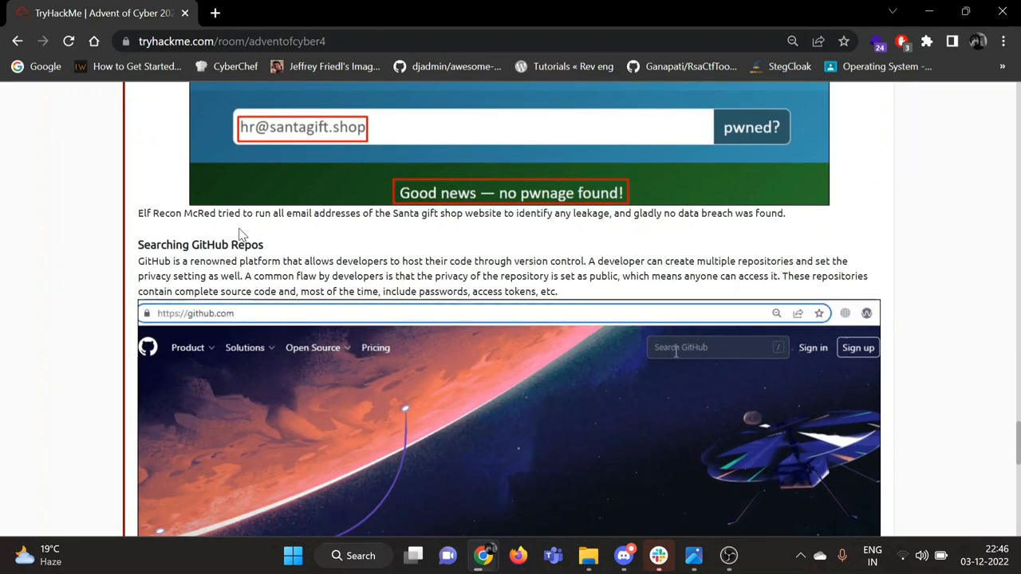
Google 'whois lookup' and open the whois.domaintools.com result
type("tryhackme")
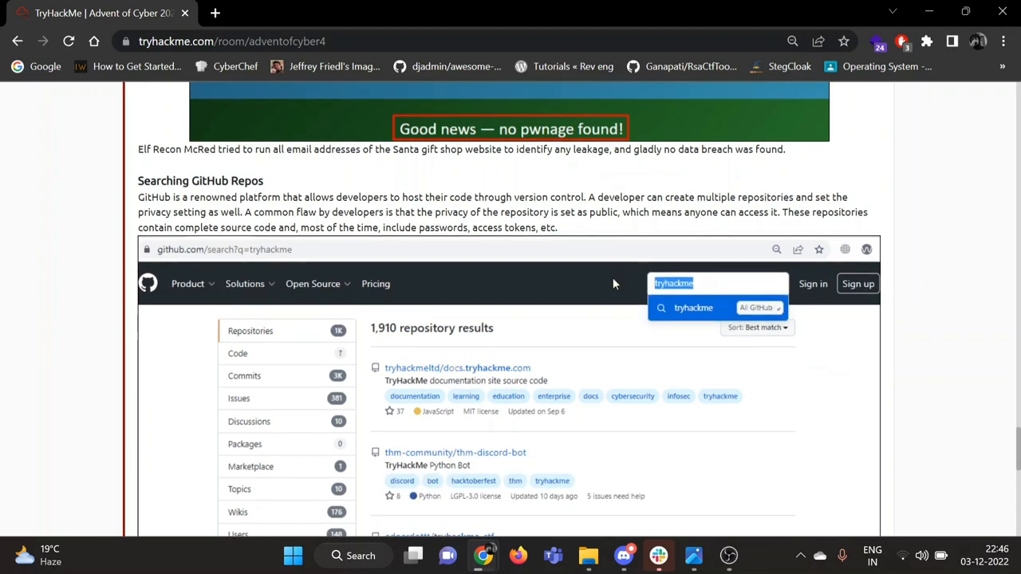
type("SantaGiftShop")
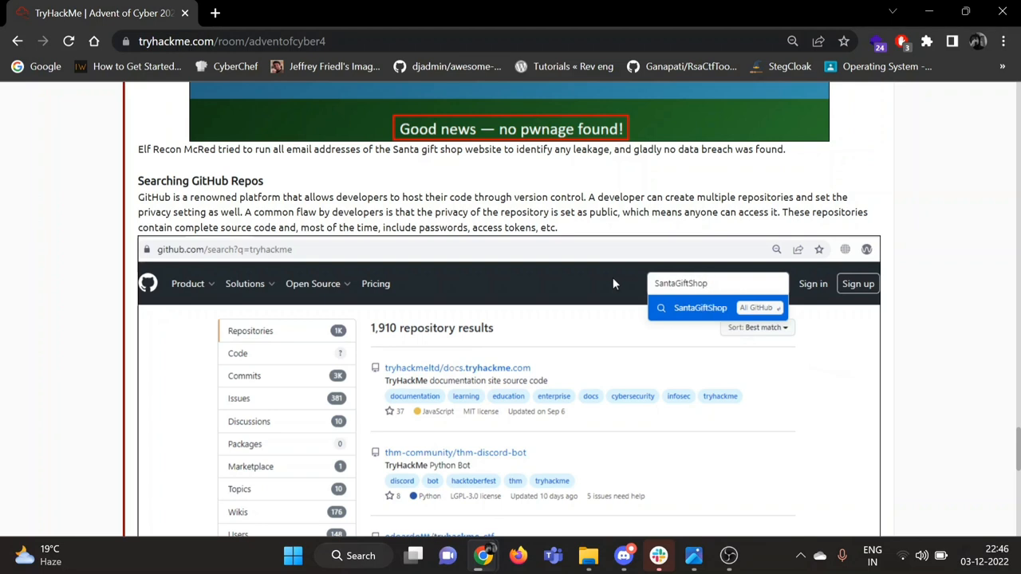
left_click(699, 308)
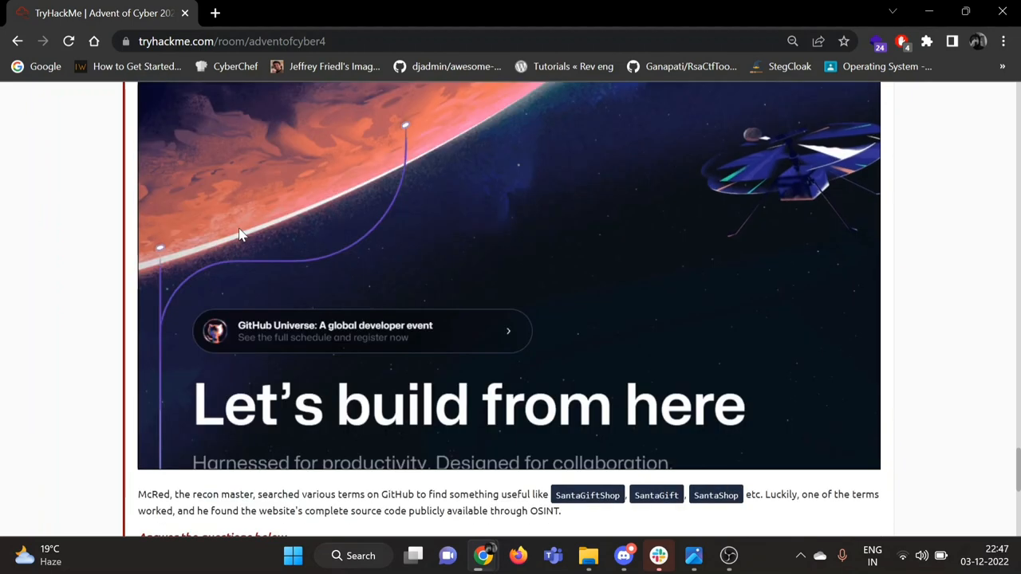
scroll("down", 3)
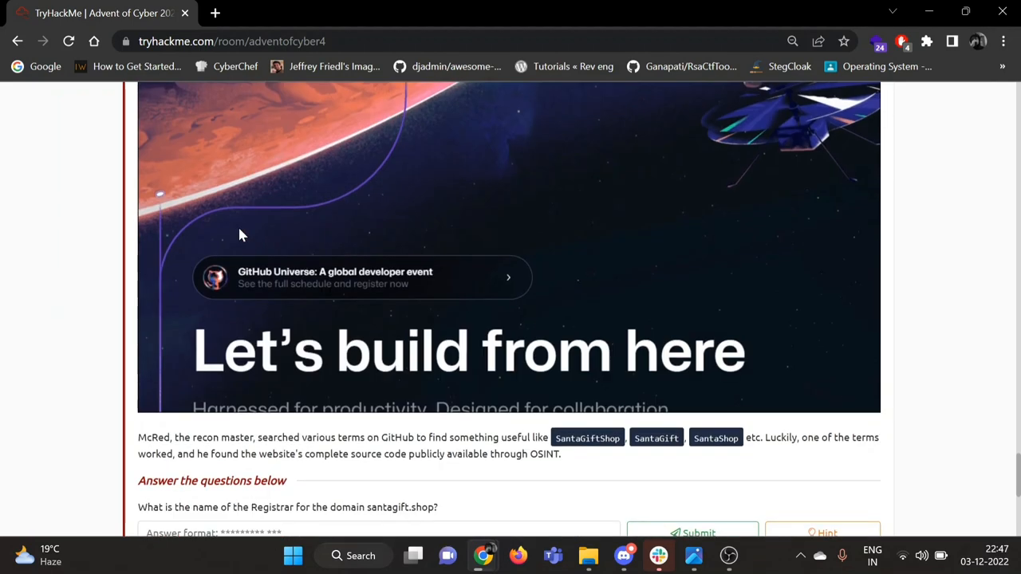
scroll("down", 3)
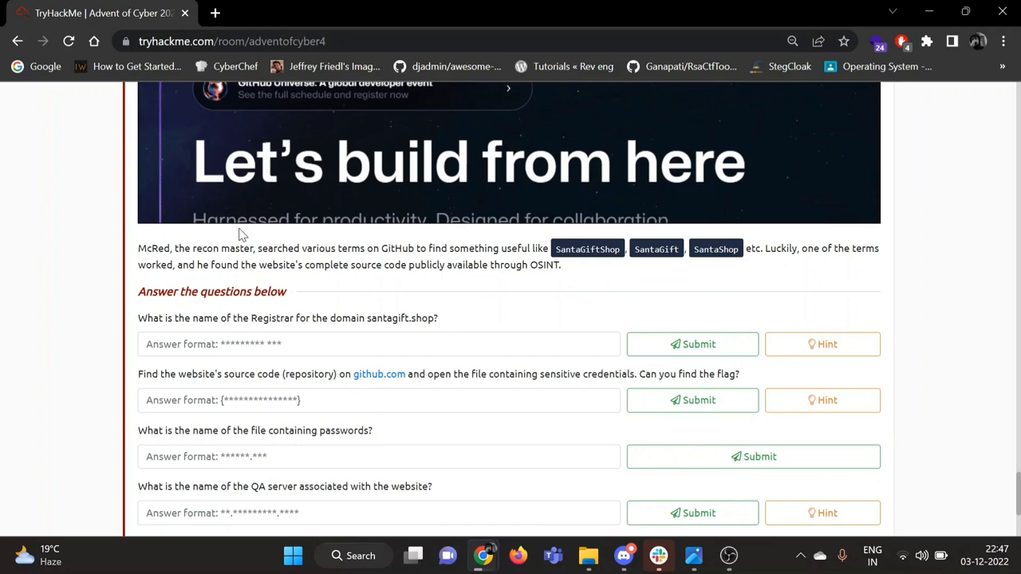
scroll("down", 3)
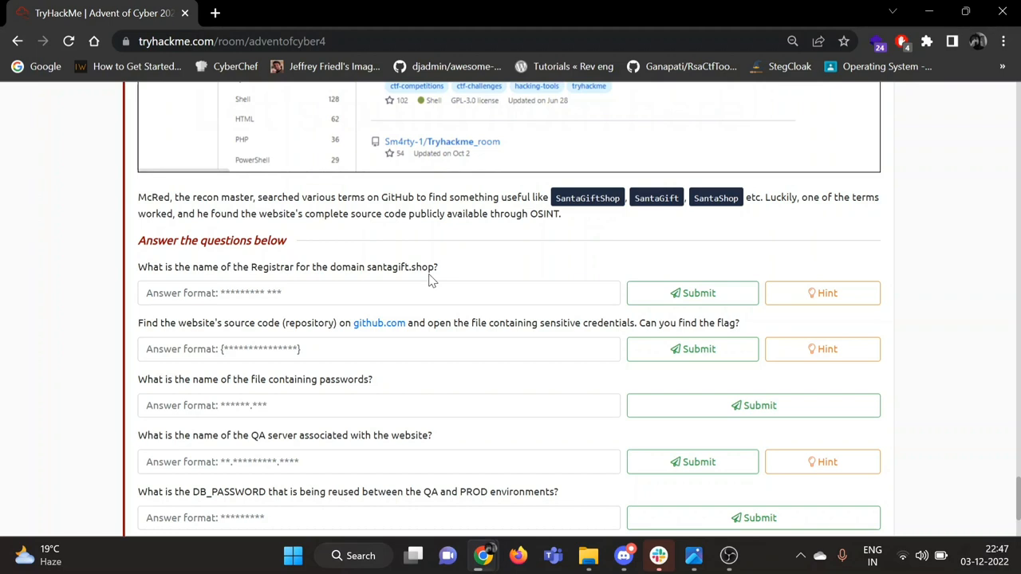
type("whois lookup")
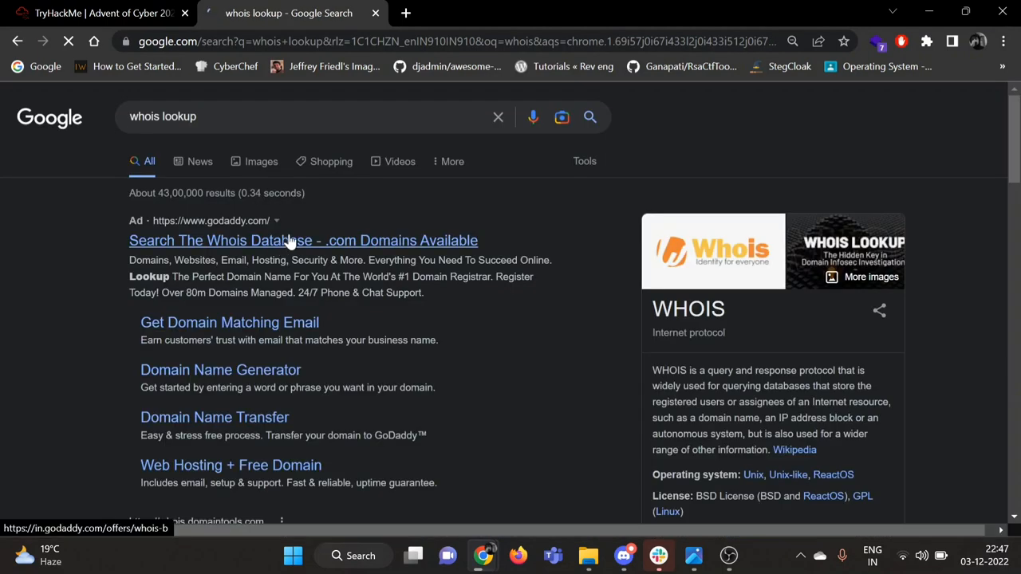
scroll("down", 3)
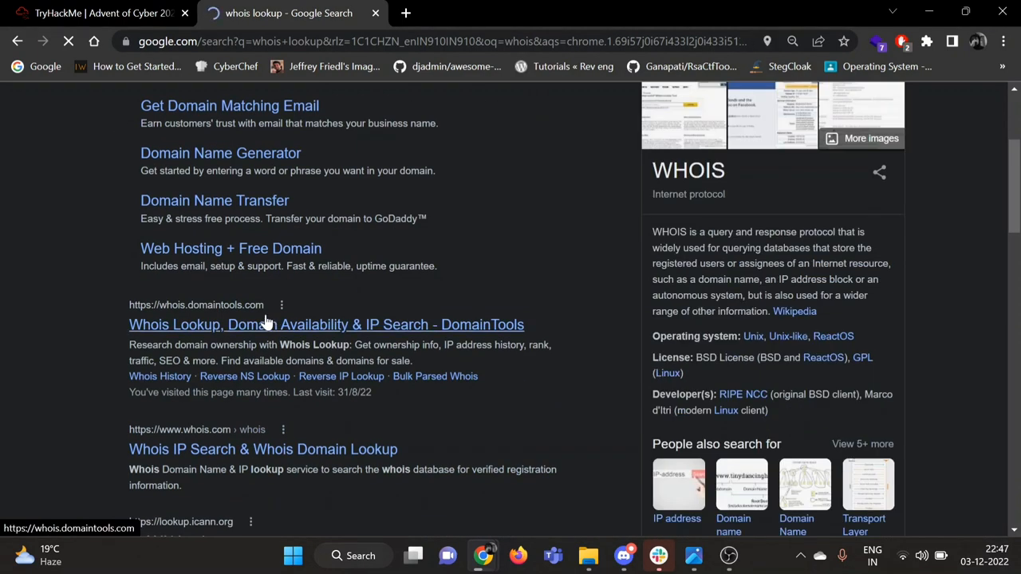
left_click(325, 324)
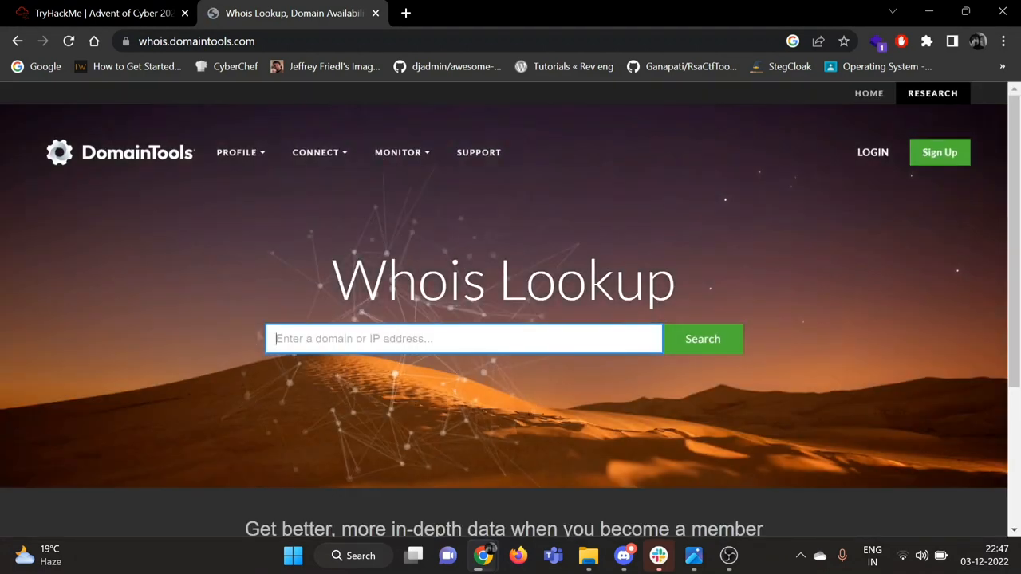
Search DomainTools whois for the domain santagift.shop
type("santagift.s")
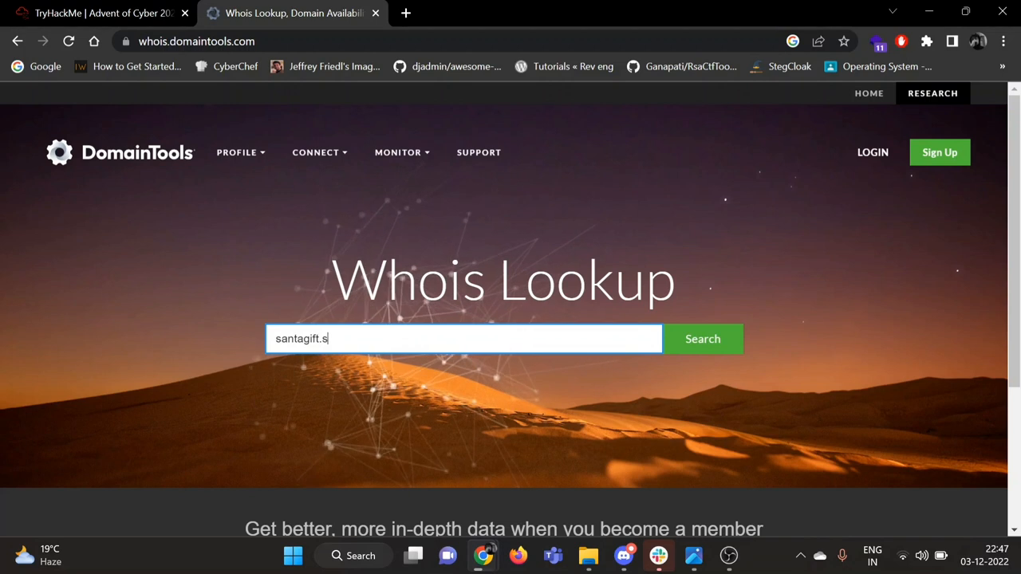
type("hop")
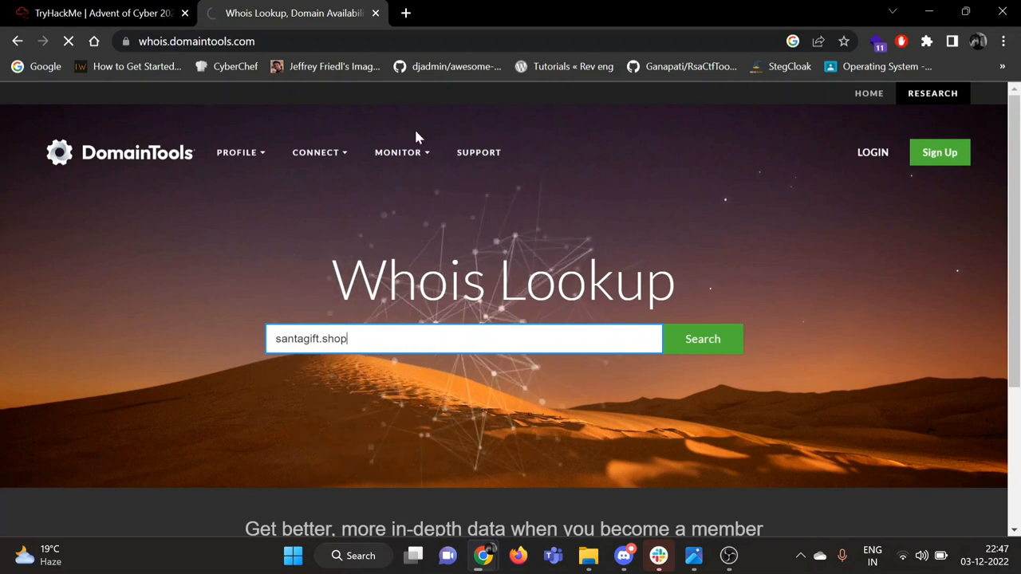
left_click(702, 339)
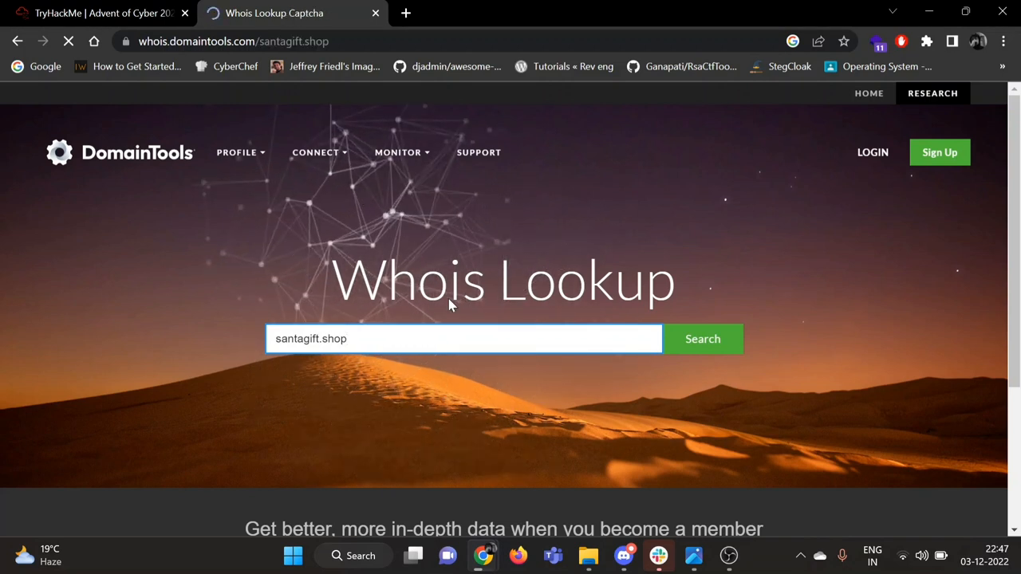
left_click(702, 339)
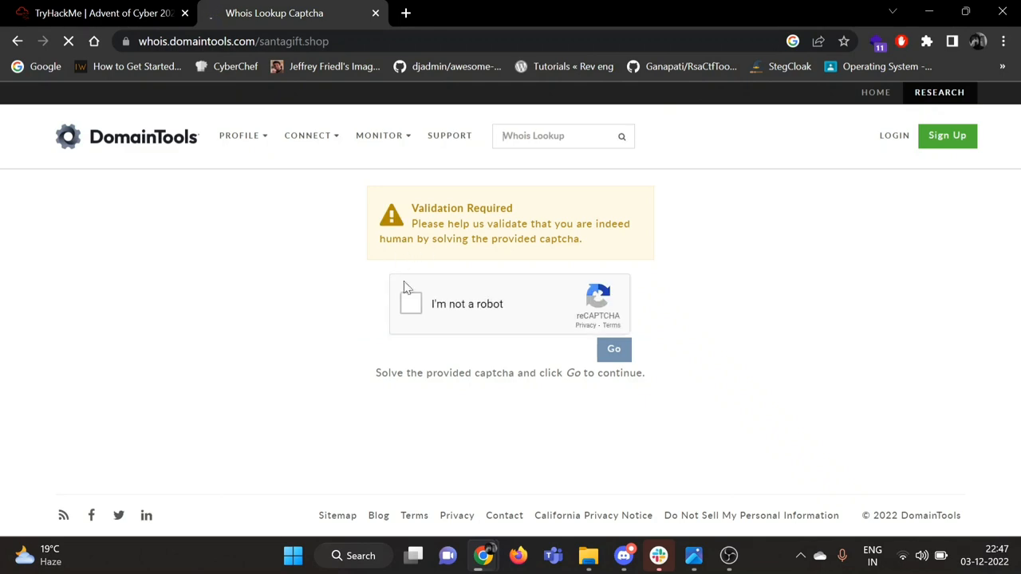
Pass the human validation and select the Registrar value Namecheap, Inc in the record
left_click(411, 303)
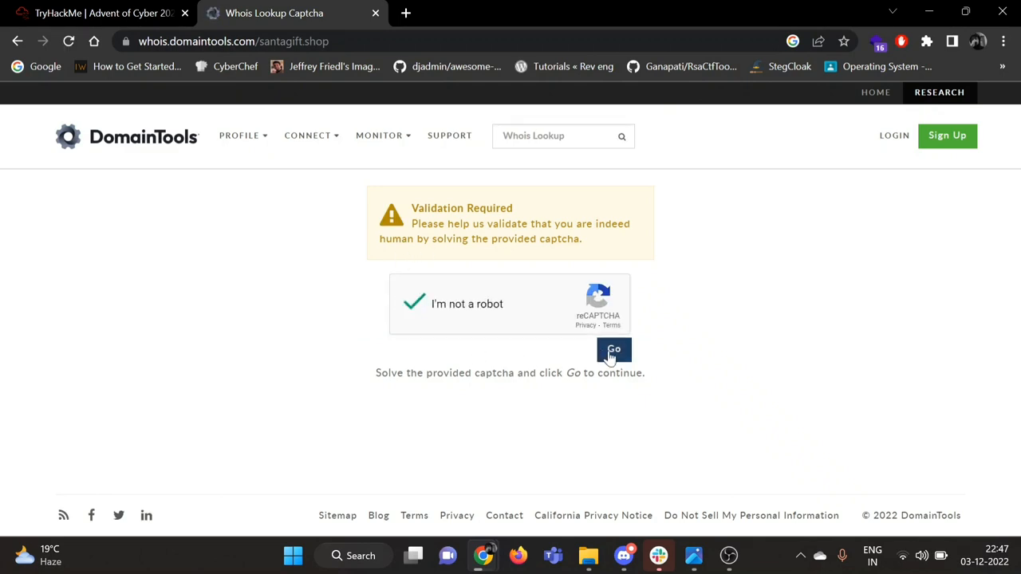
left_click(613, 349)
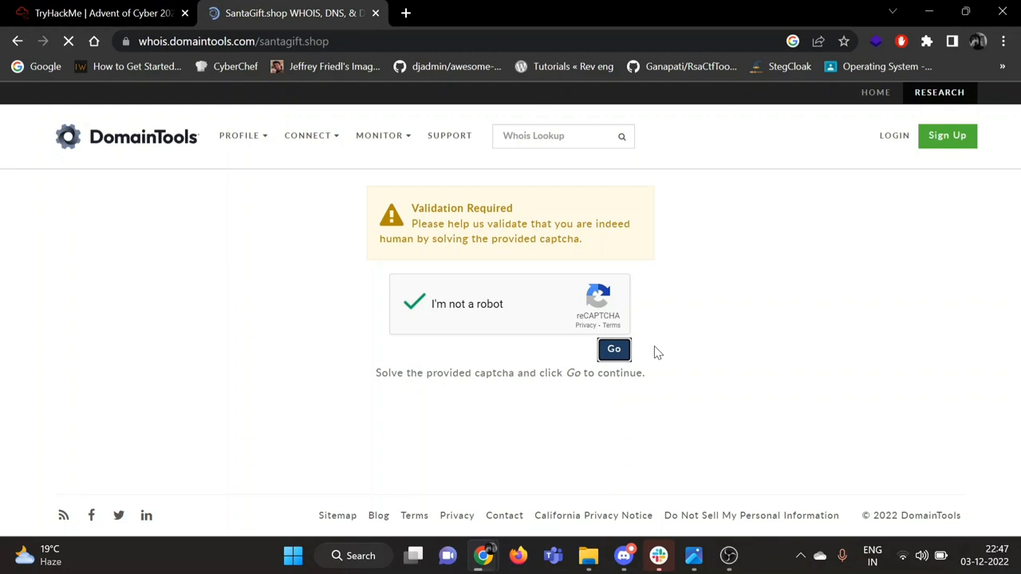
left_click(612, 349)
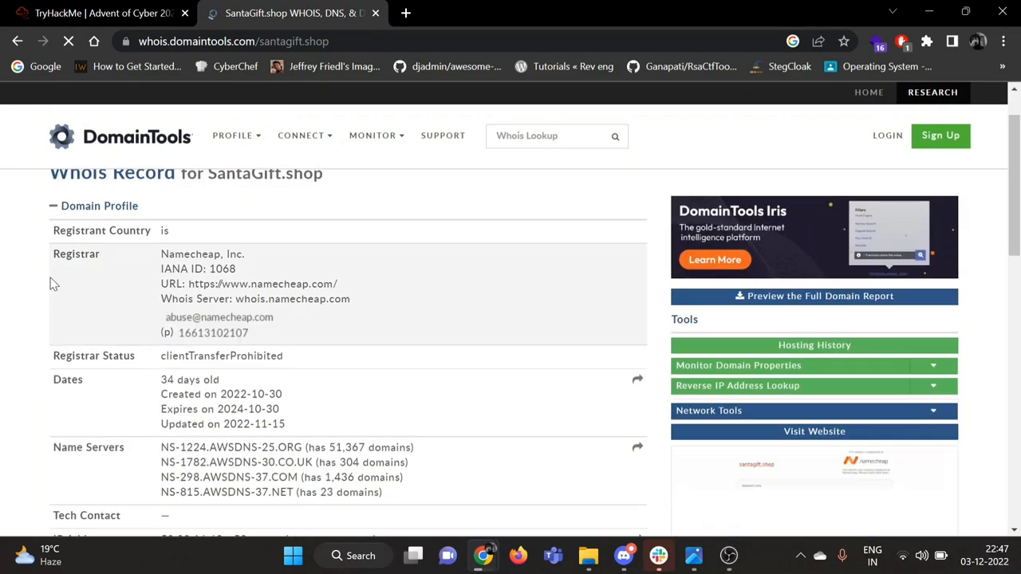
double_click(77, 252)
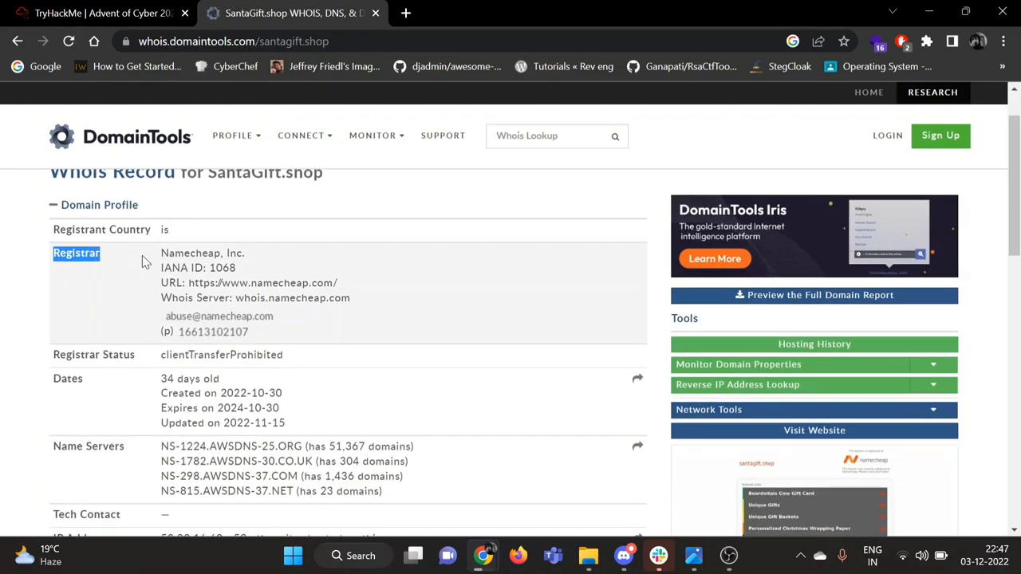
double_click(201, 252)
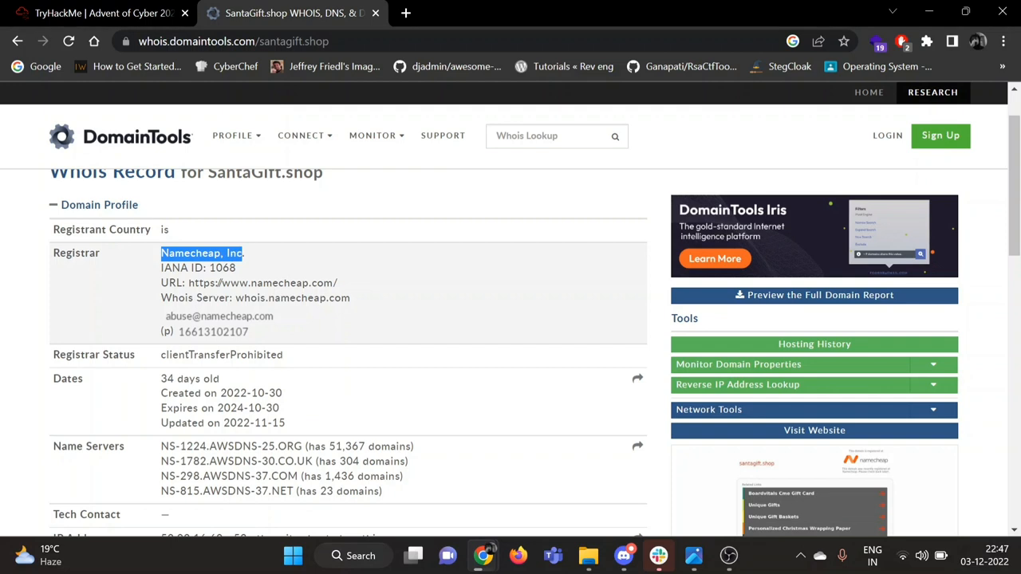
Submit Namecheap Inc as the registrar answer on TryHackMe, then navigate to github.com
left_click(102, 12)
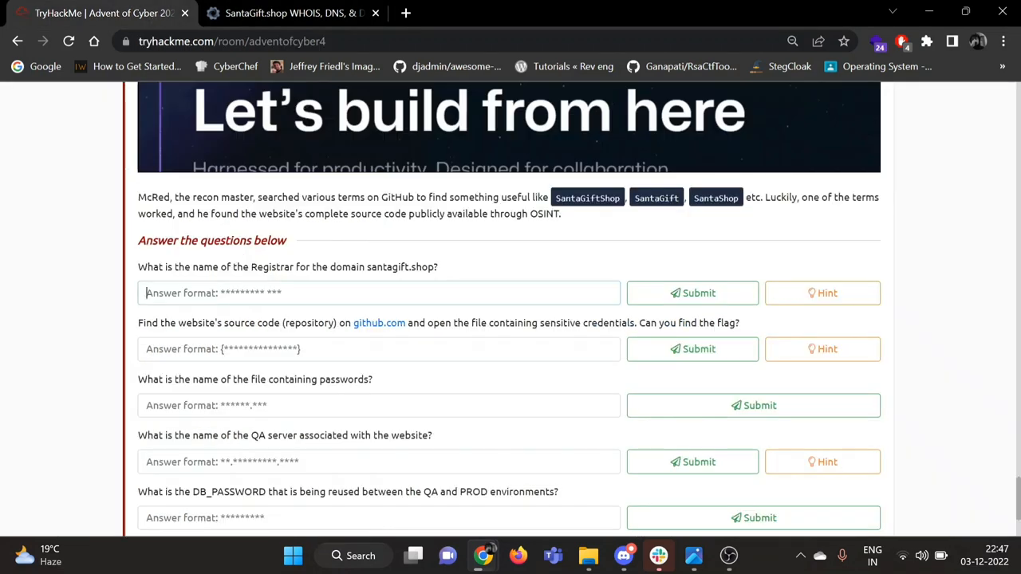
type("Namecheso")
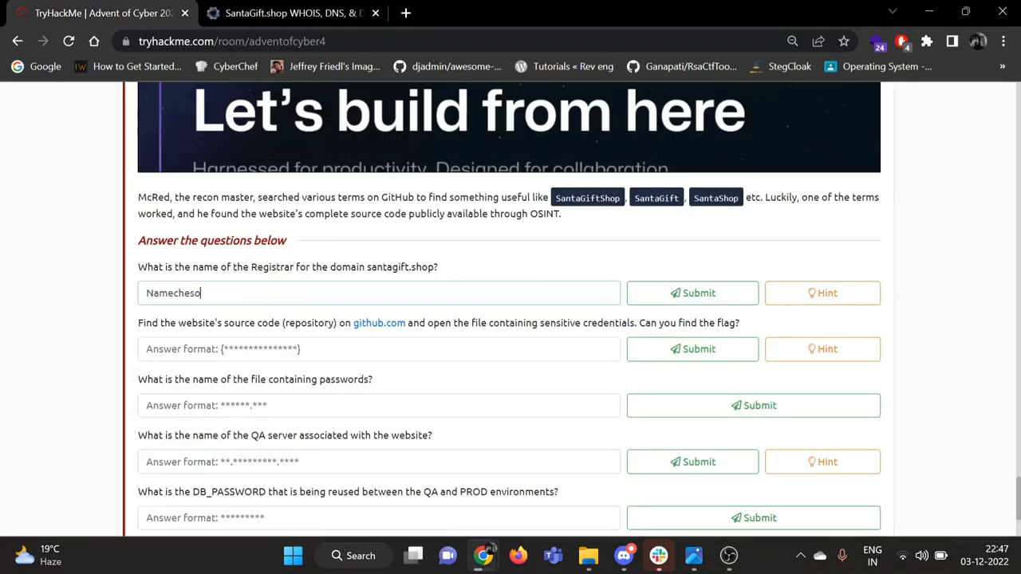
type("Namecheap Inc")
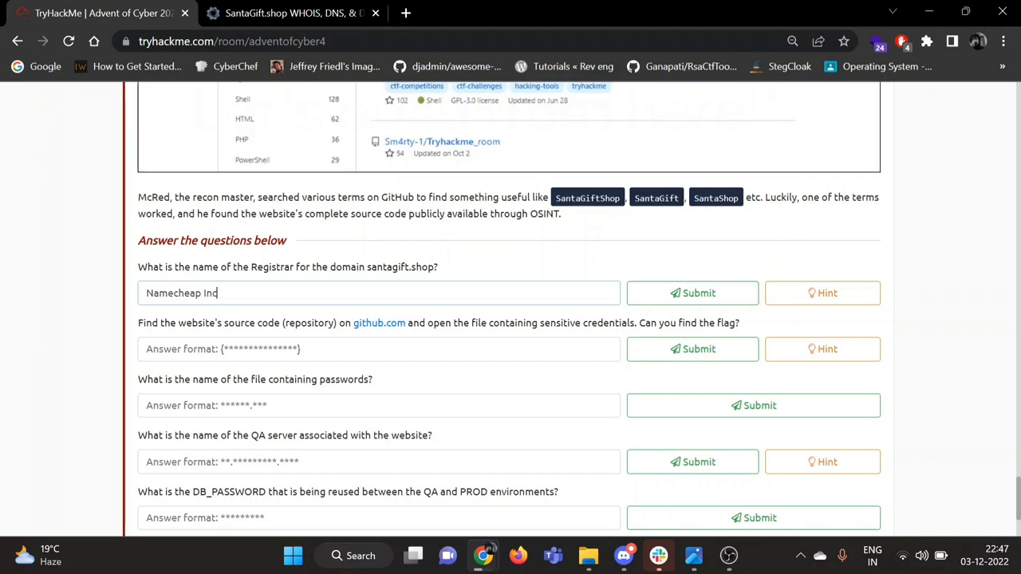
left_click(692, 293)
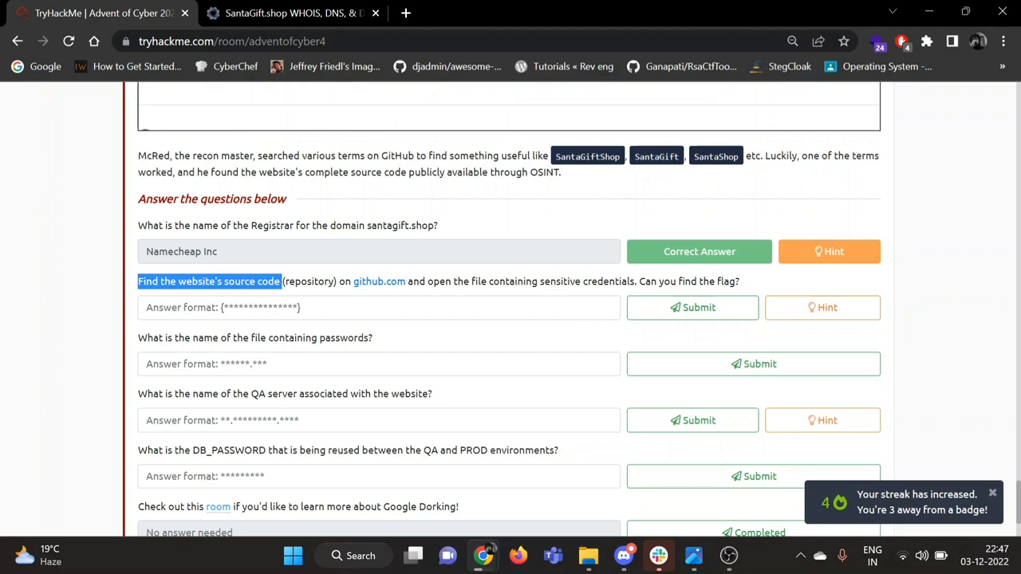
left_click(287, 12)
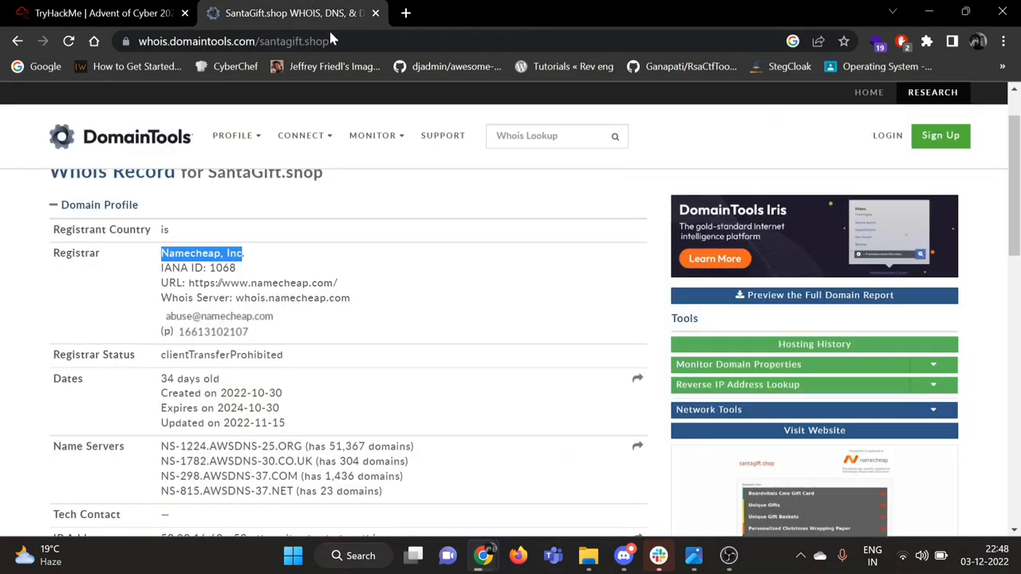
type("github.com")
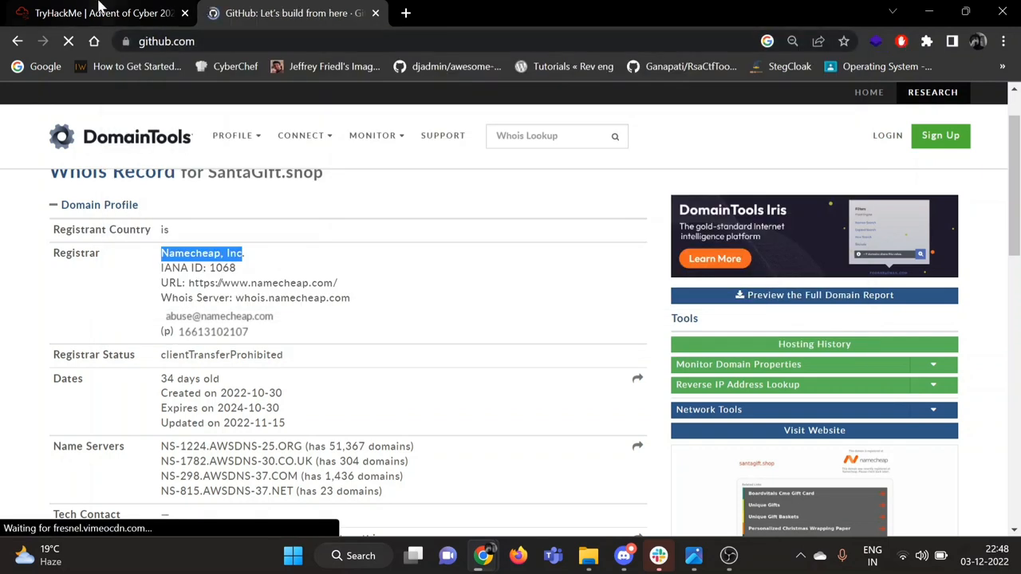
Search GitHub for 'santagift shop' and open the SantaGiftShop repository result
left_click(291, 12)
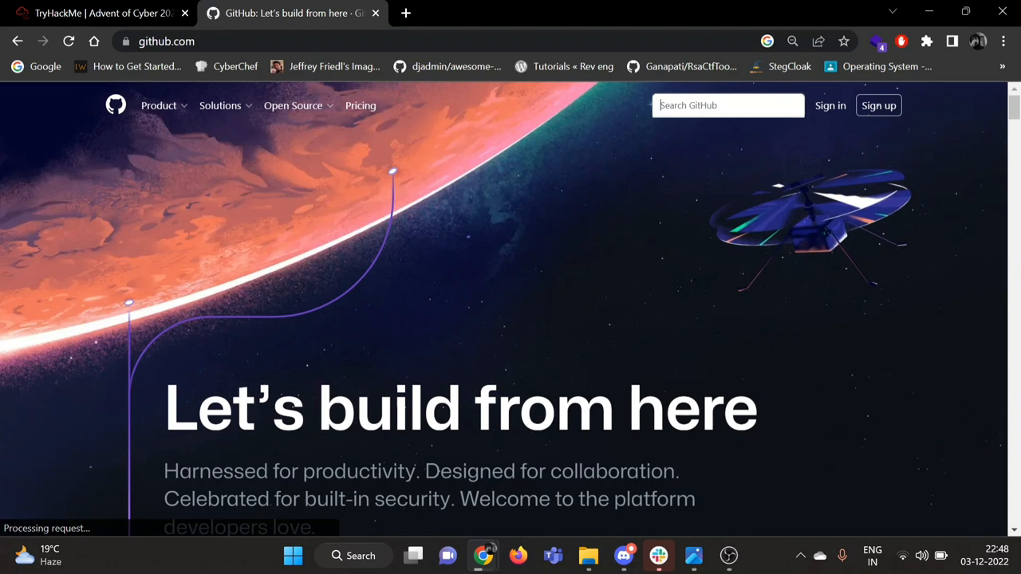
type("santagift sho[")
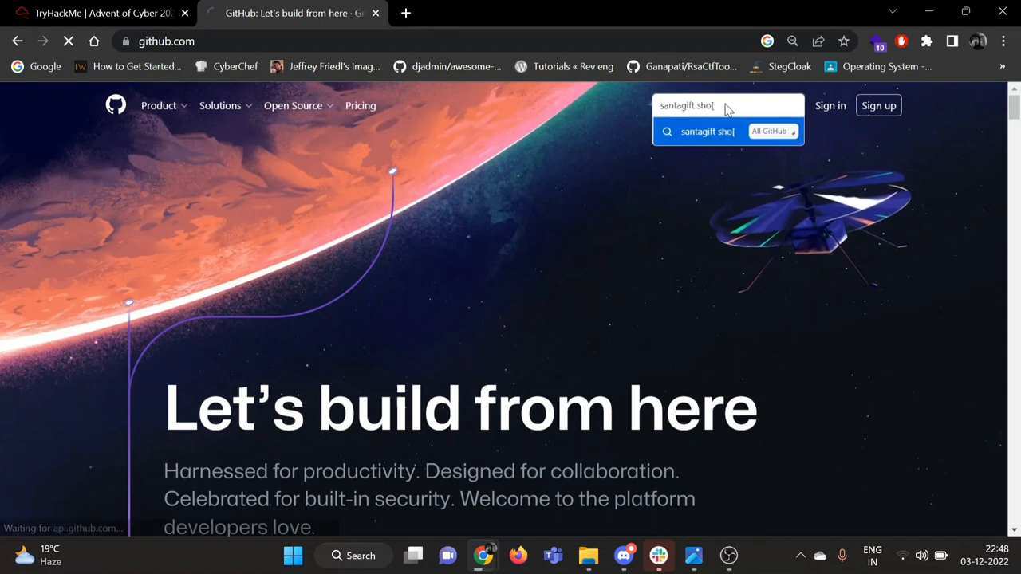
key("Enter")
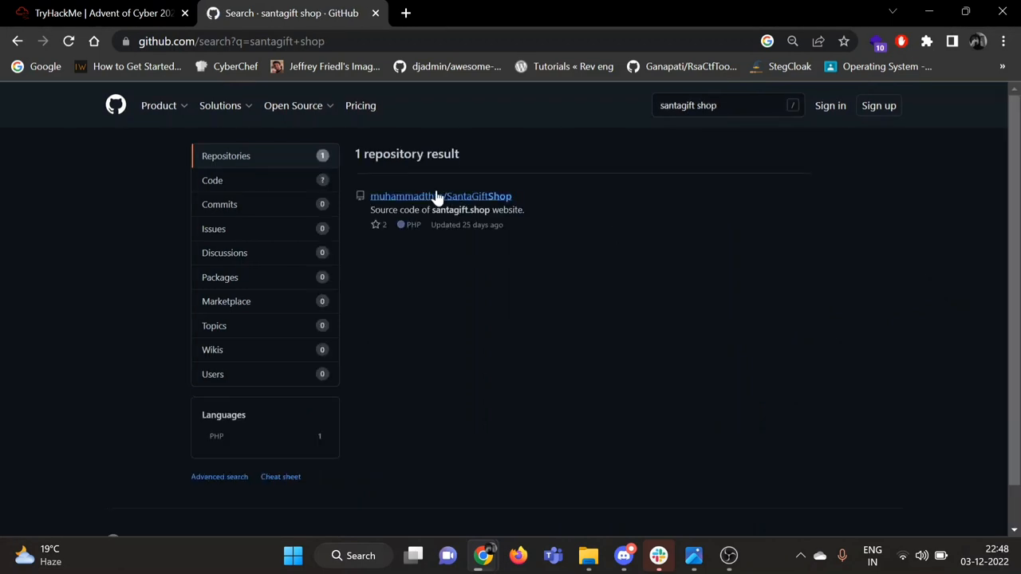
left_click(440, 195)
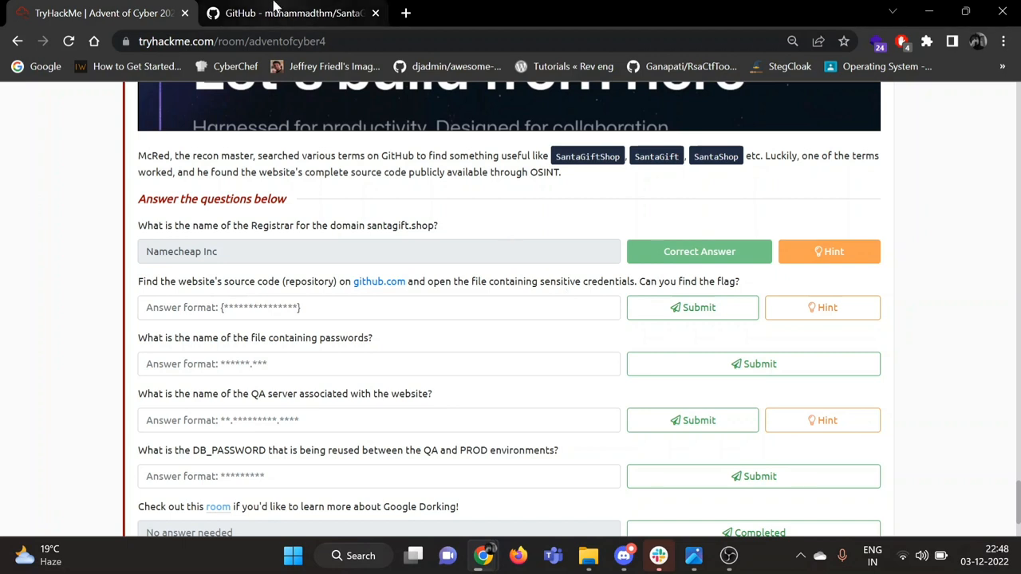
Open config.php in the repository and select the flag value THM_OSINT_WORKS
left_click(290, 13)
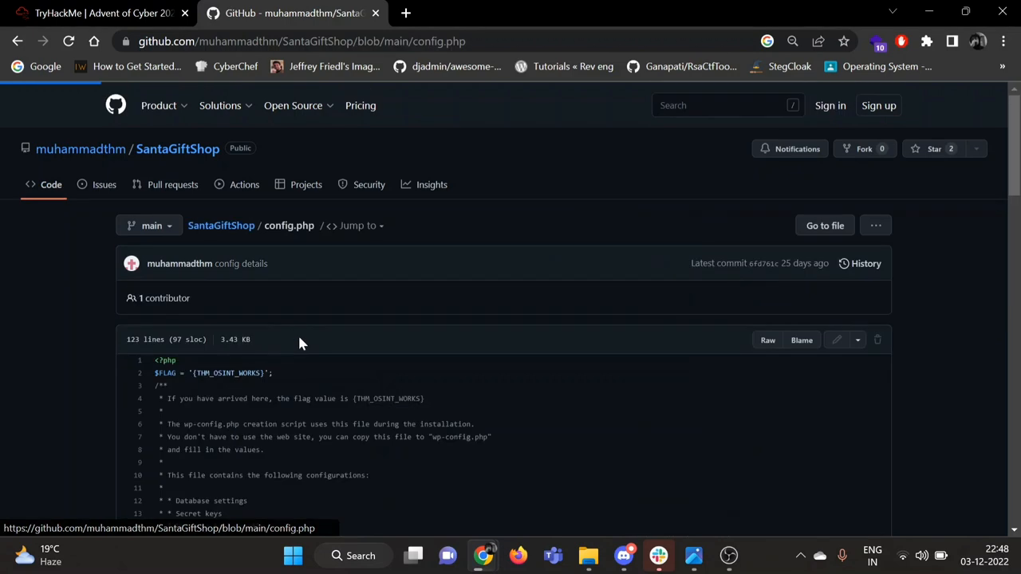
scroll("down", 3)
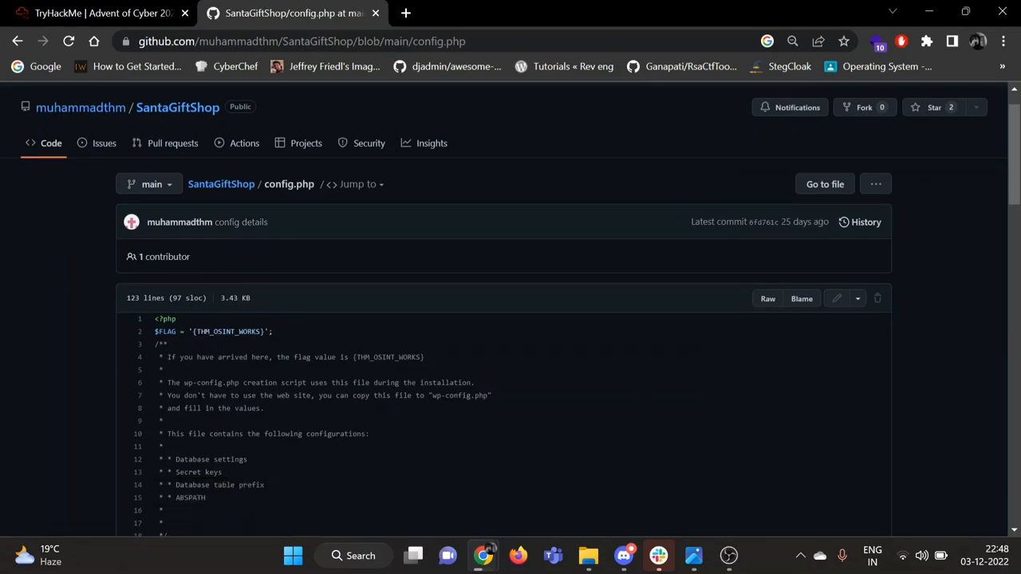
double_click(220, 330)
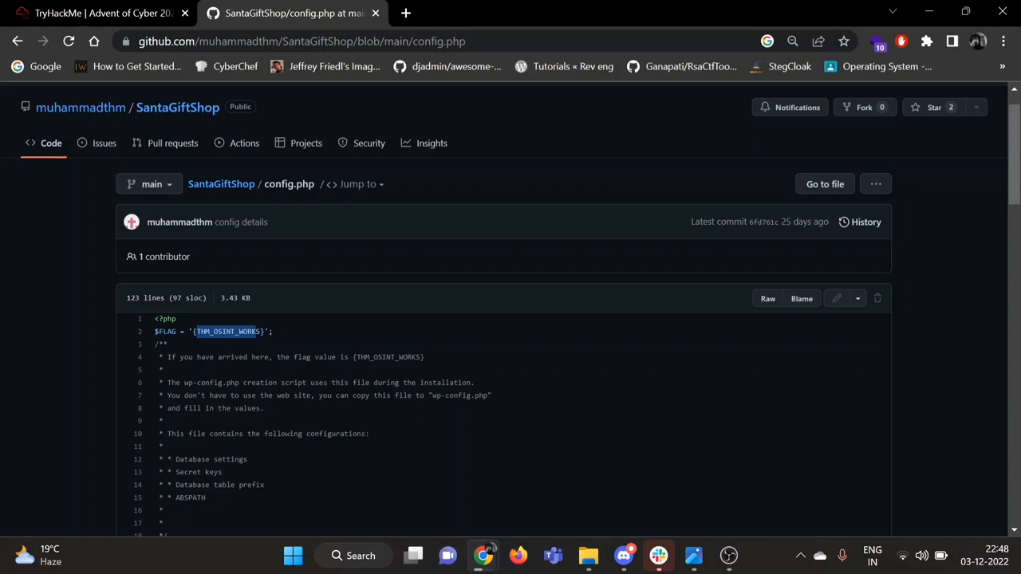
Submit the flag {THM_OSINT_WORKS}, recheck and resubmit it, then enter Config.php as the passwords file
left_click(96, 12)
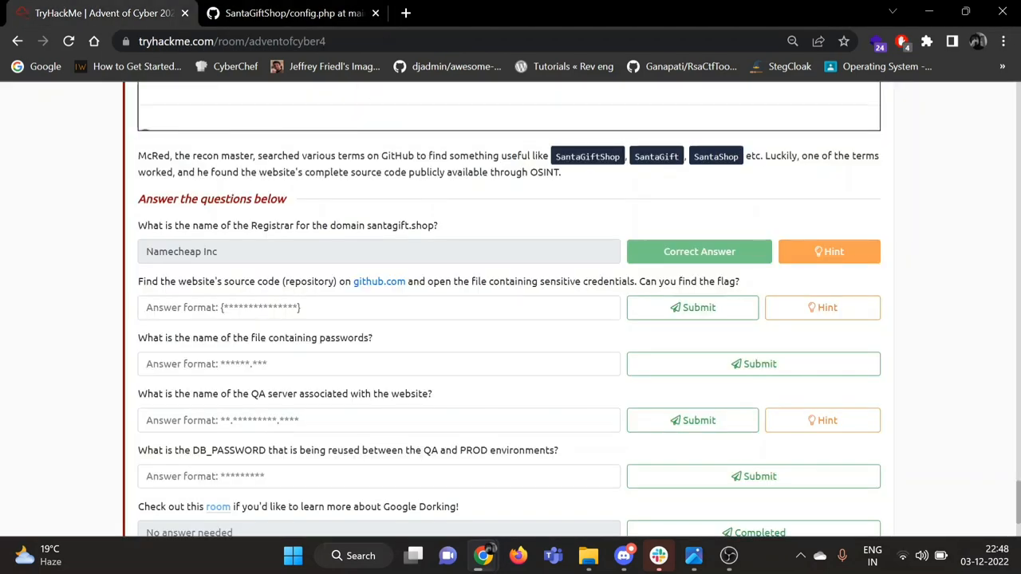
left_click(379, 306)
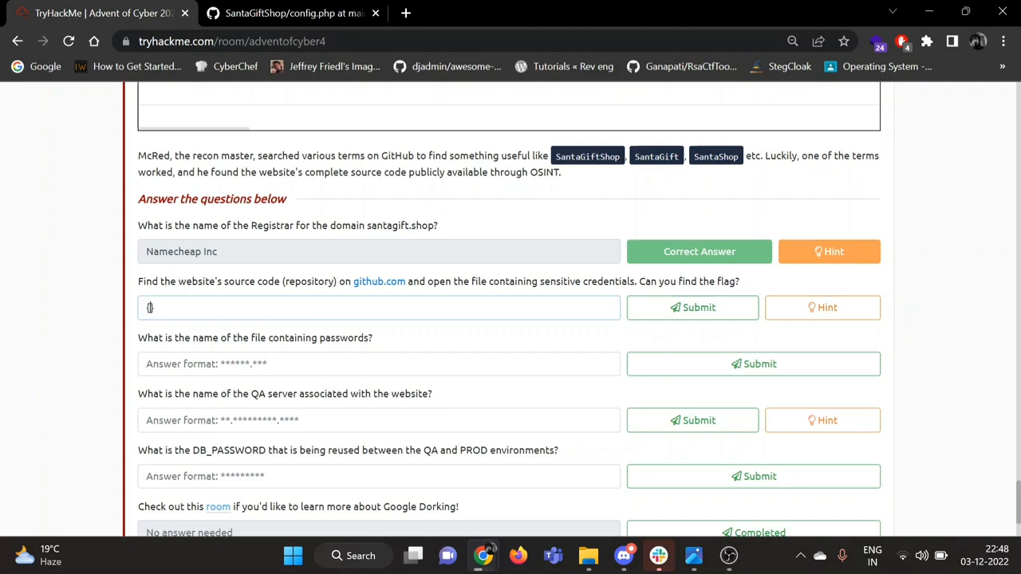
left_click(692, 306)
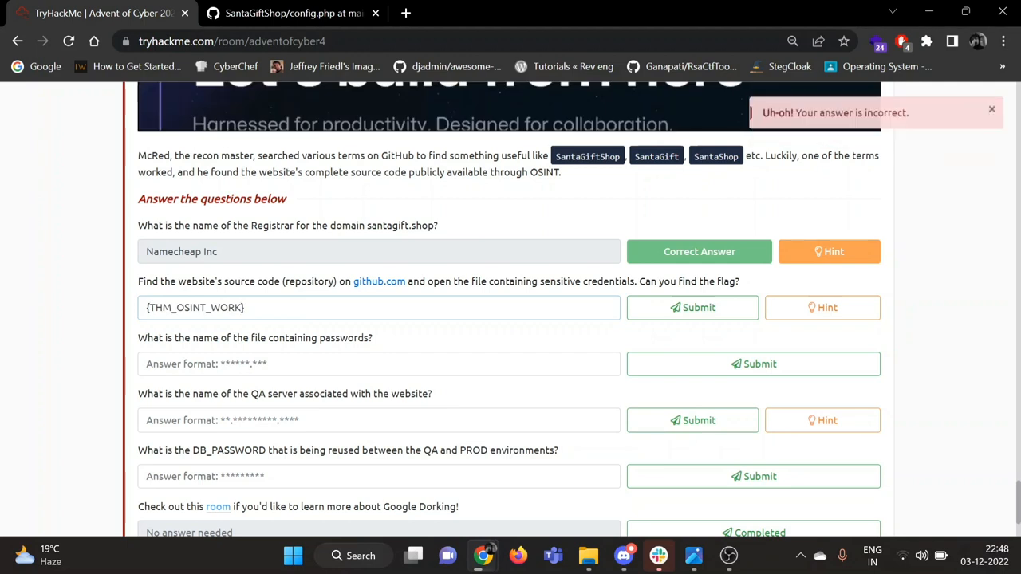
left_click(287, 13)
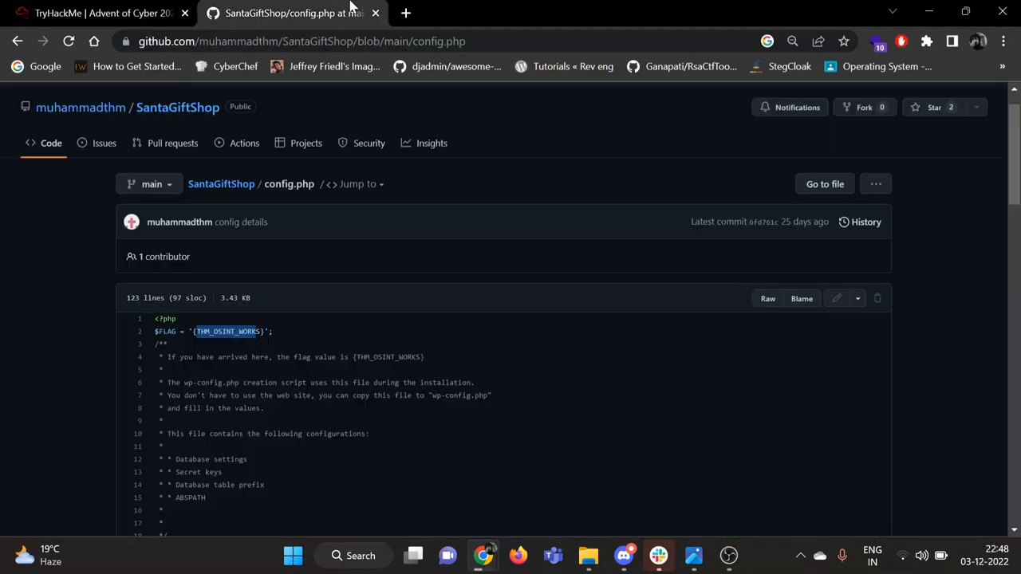
left_click(95, 13)
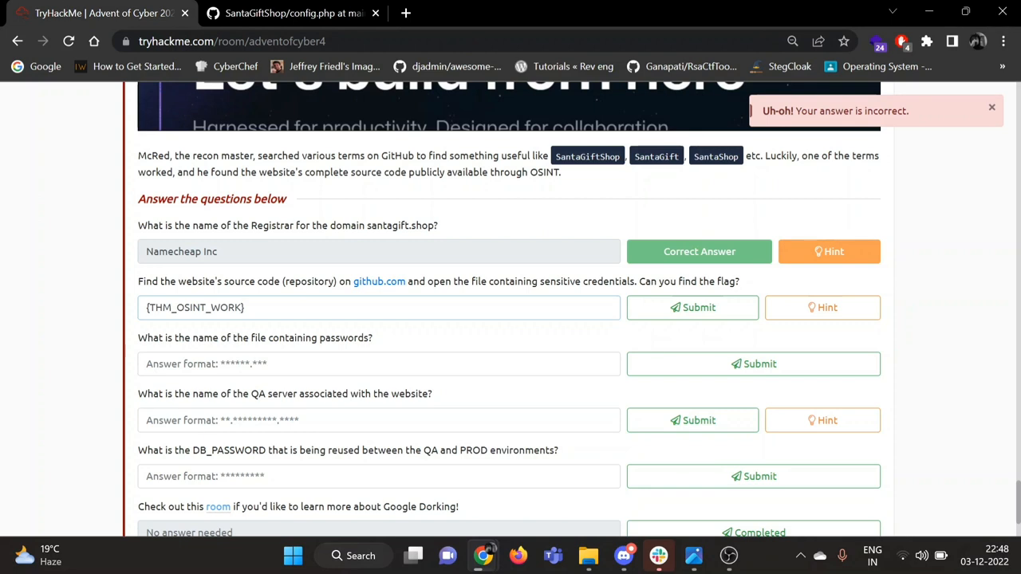
left_click(692, 307)
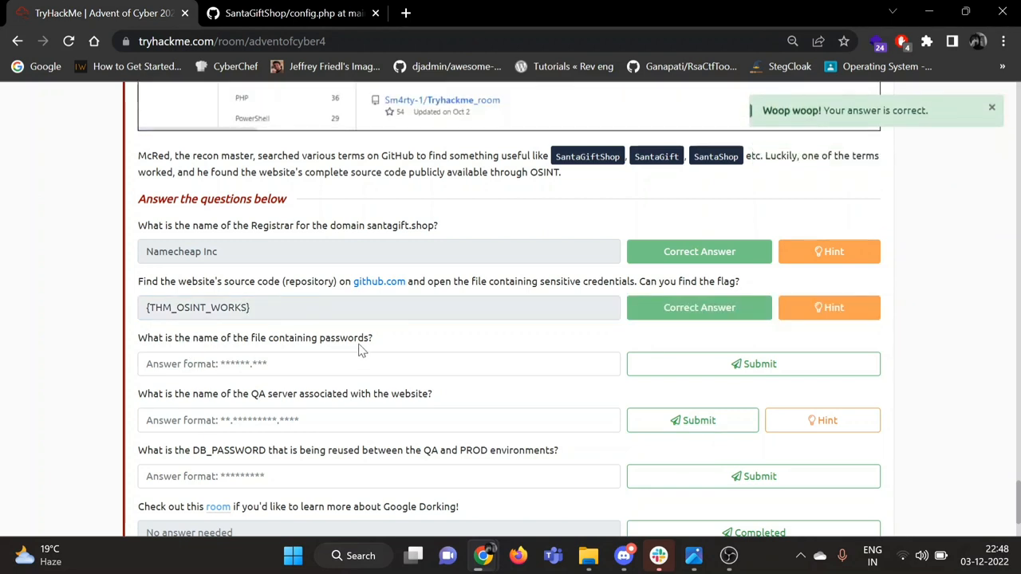
type("Config.php")
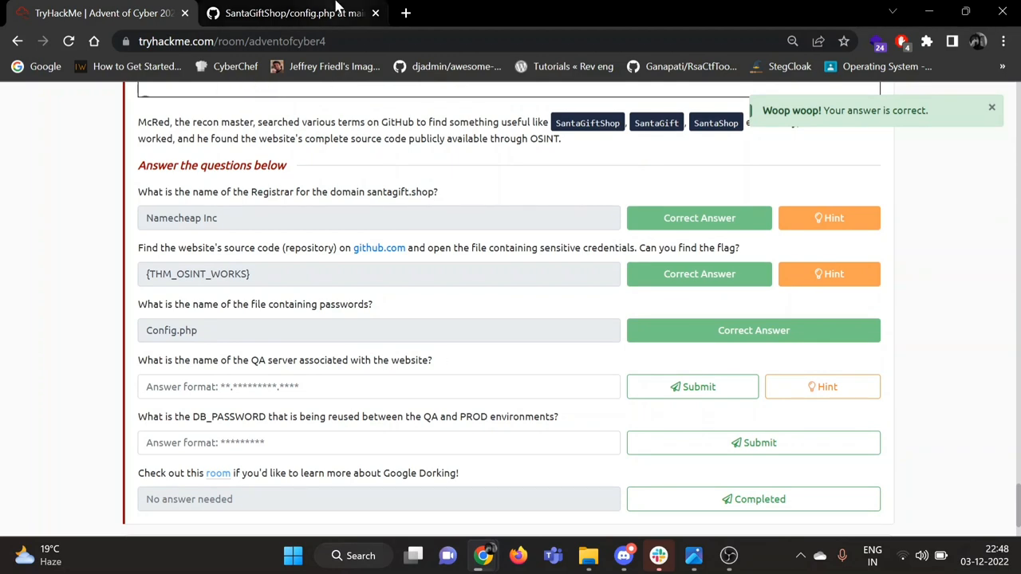
Copy DB_HOST qa.santagift.shop from config.php and submit it as the QA server answer
left_click(287, 12)
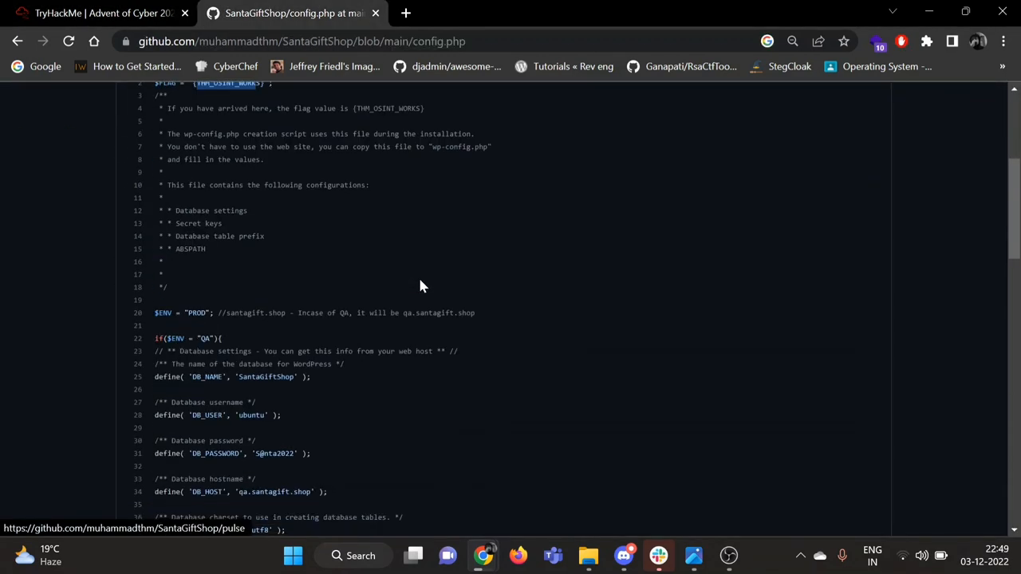
scroll("down", 3)
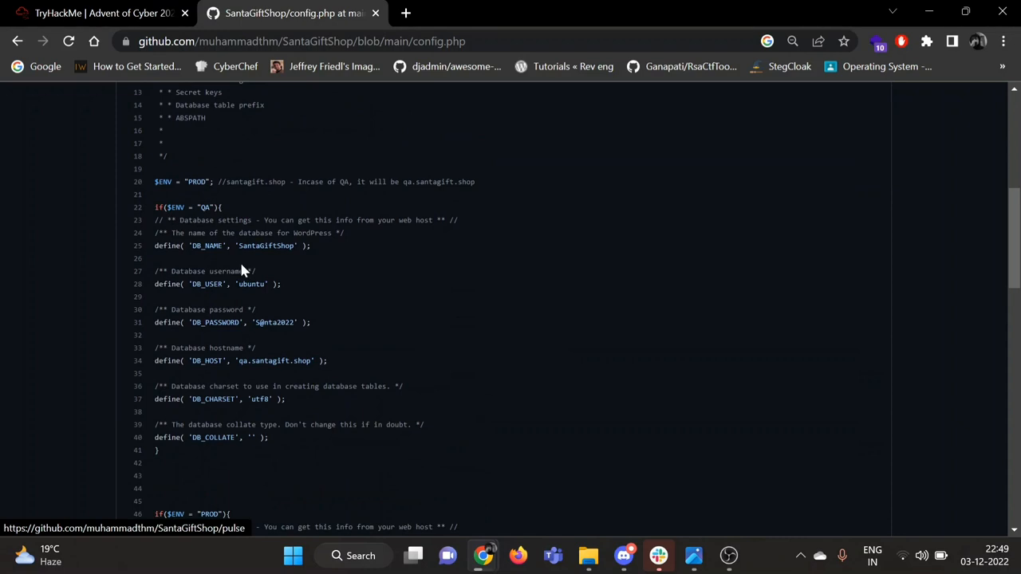
scroll("down", 3)
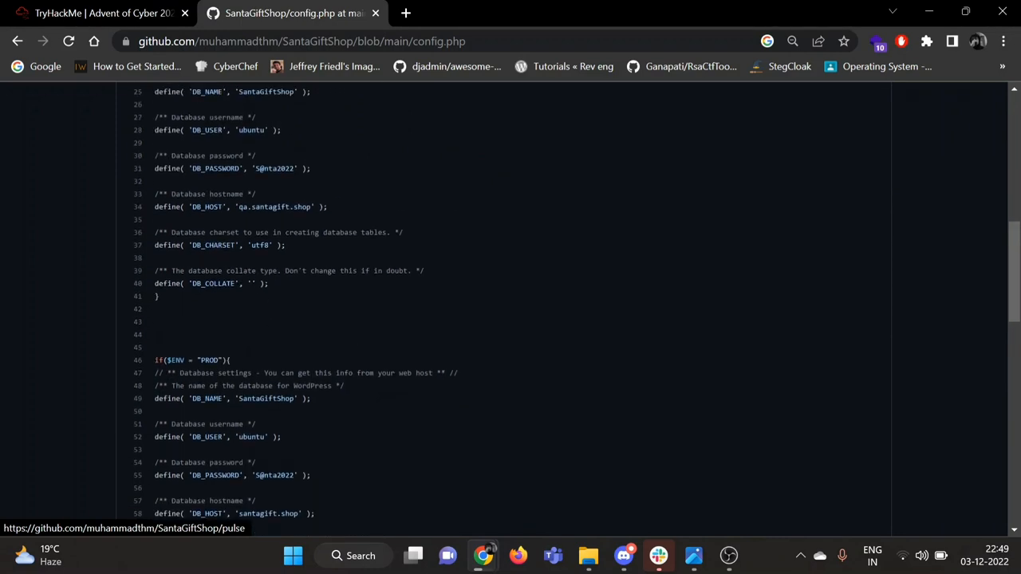
double_click(274, 208)
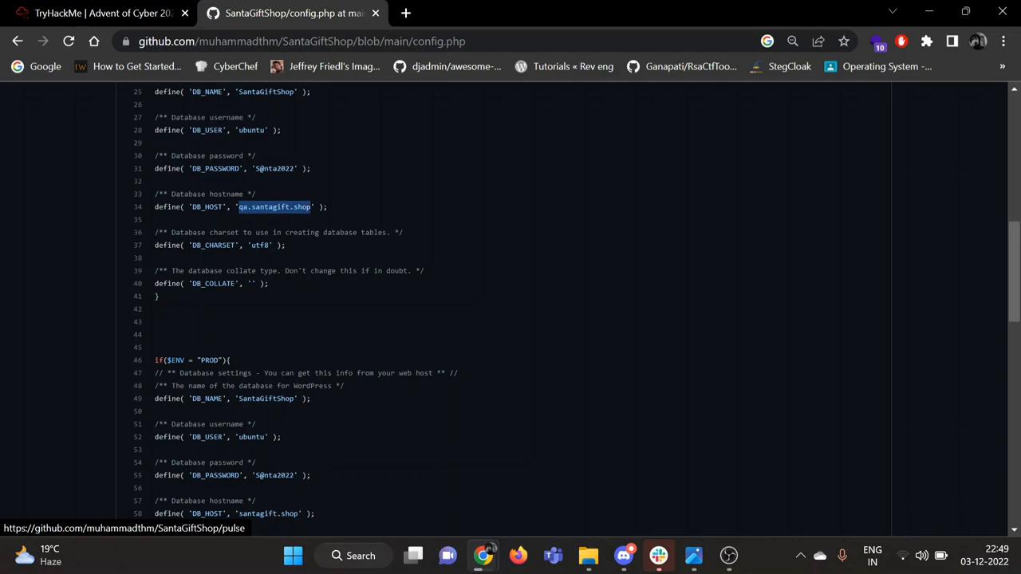
left_click(96, 13)
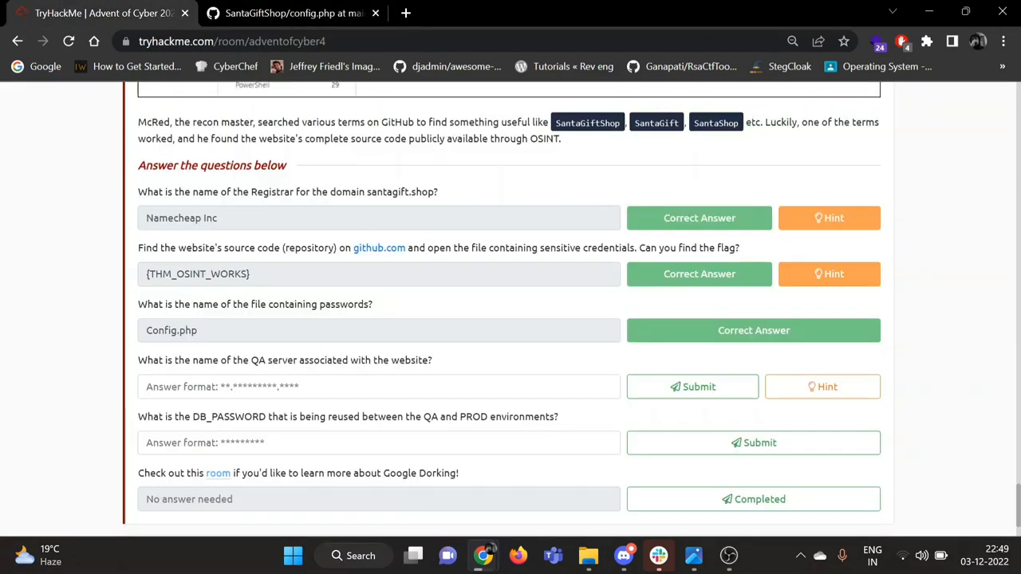
left_click(692, 388)
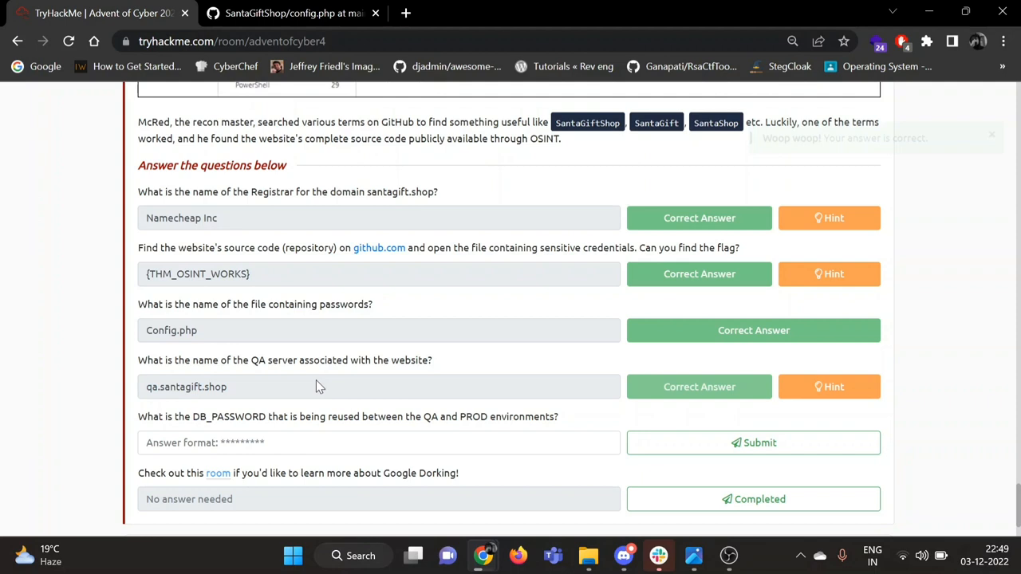
scroll("down", 3)
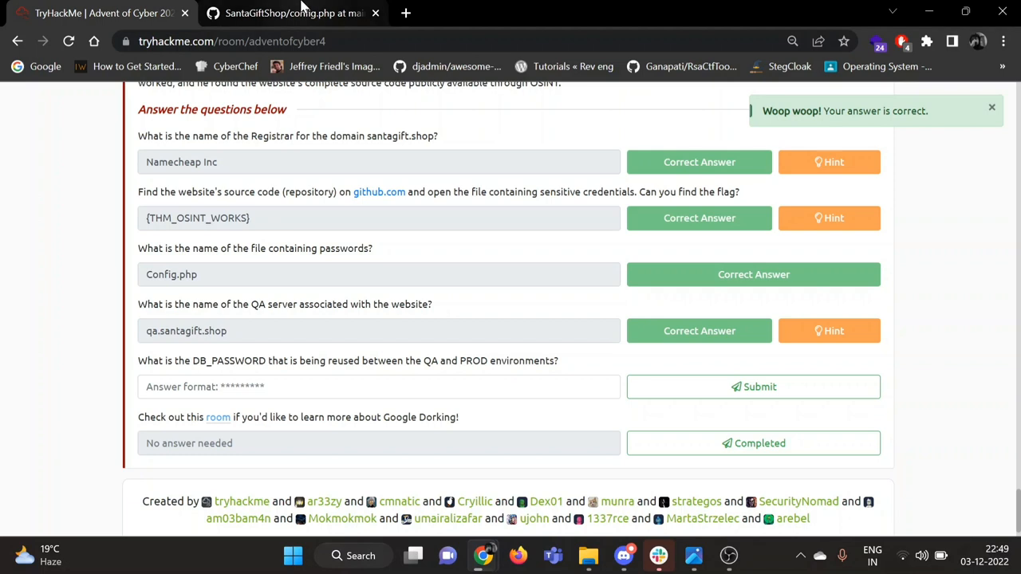
left_click(293, 13)
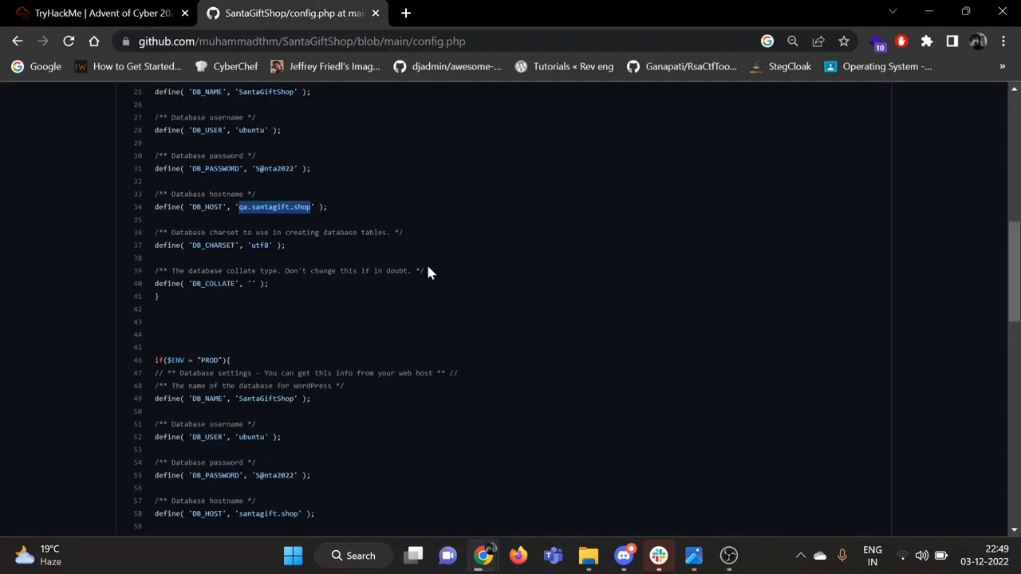
scroll("down", 3)
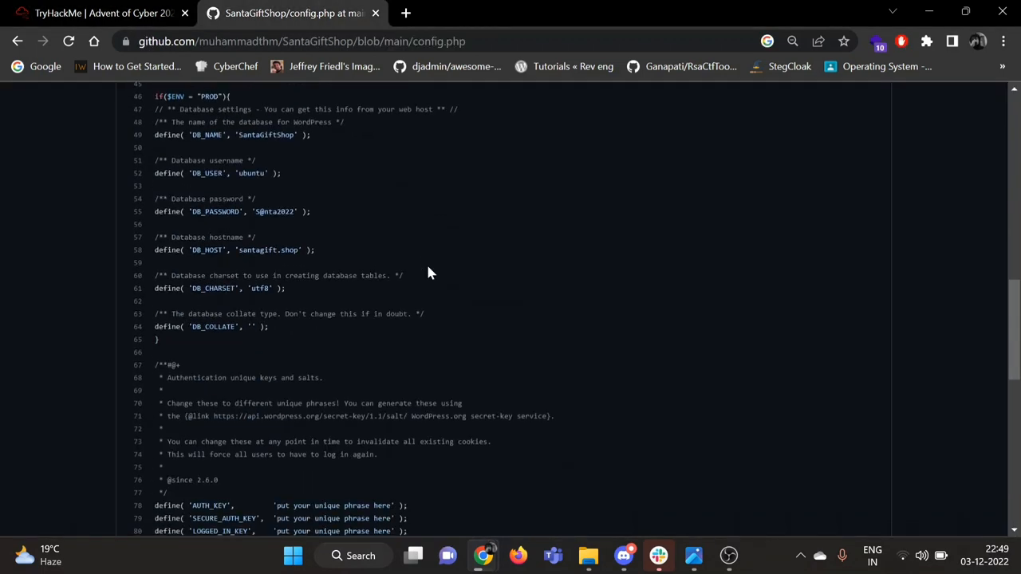
mouse_move(226, 223)
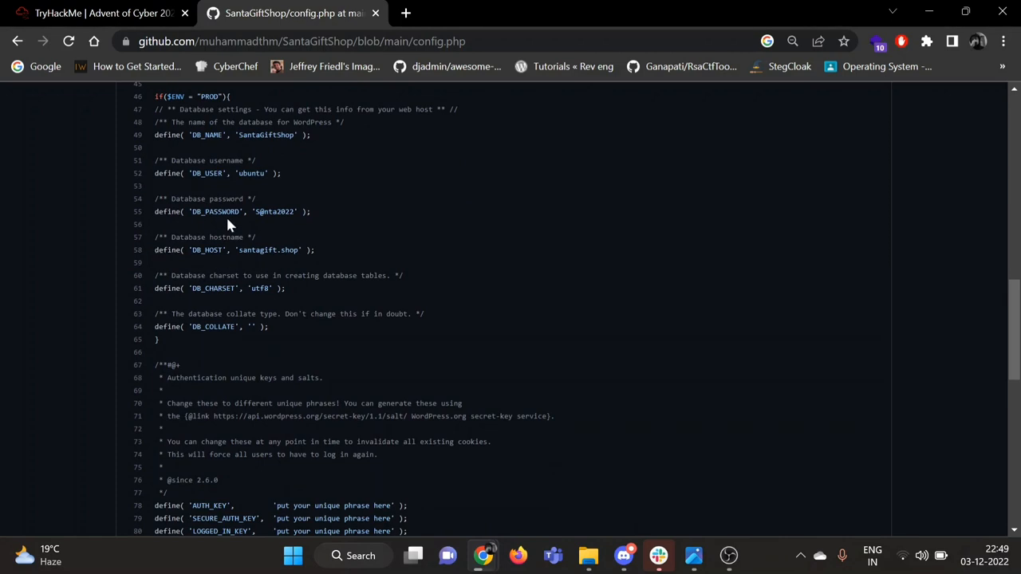
double_click(274, 211)
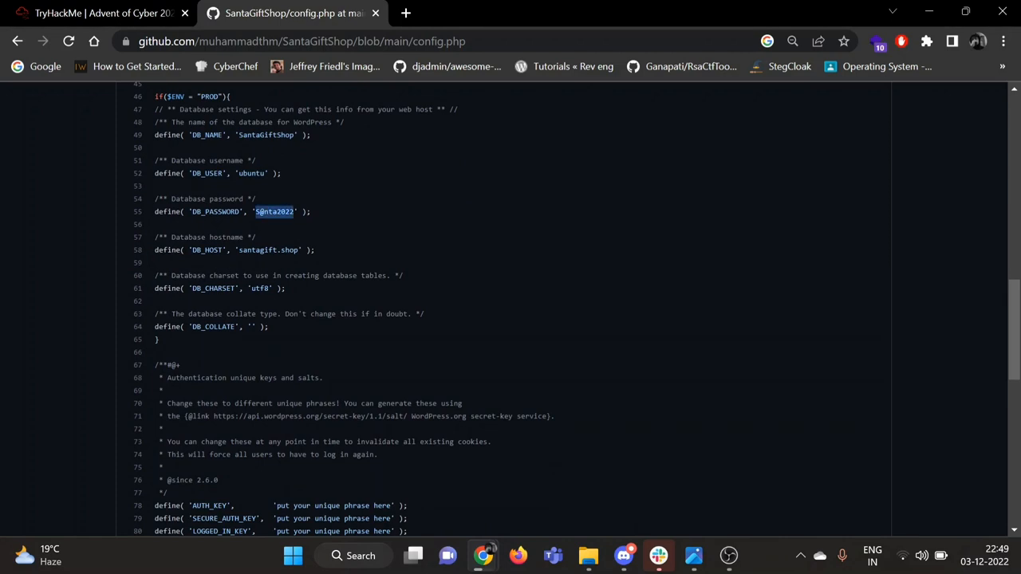
mouse_move(335, 191)
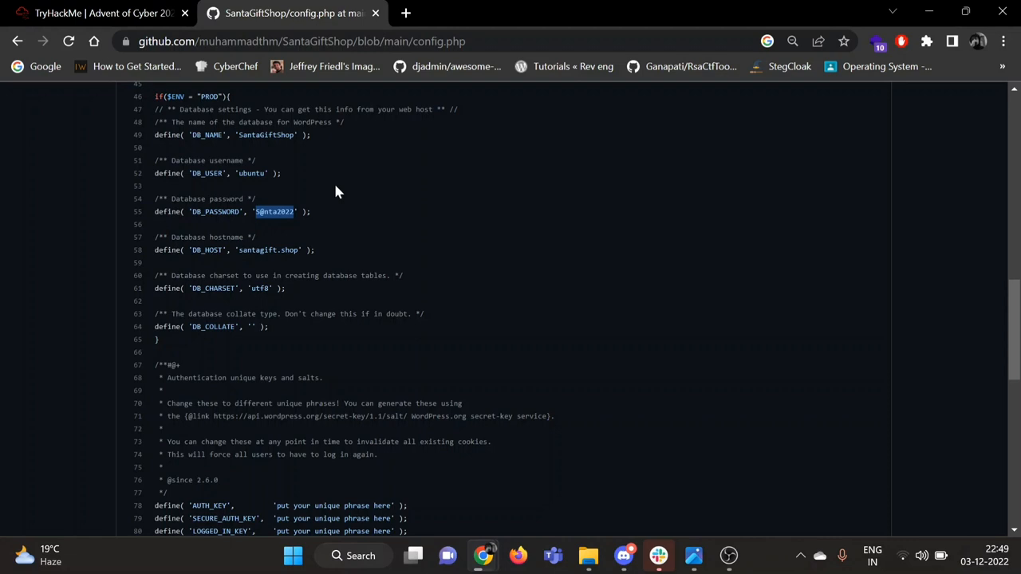
left_click(95, 13)
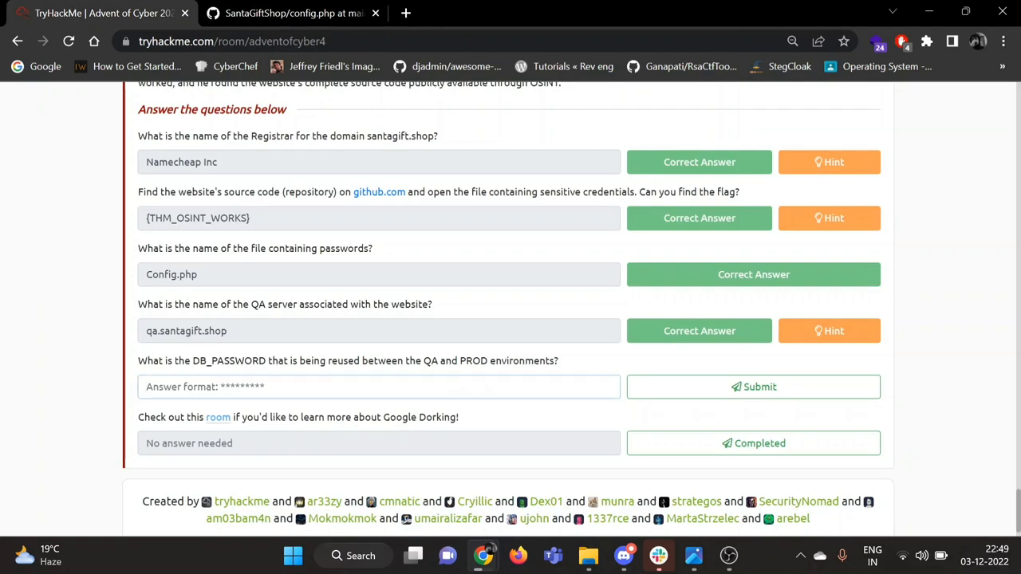
left_click(753, 387)
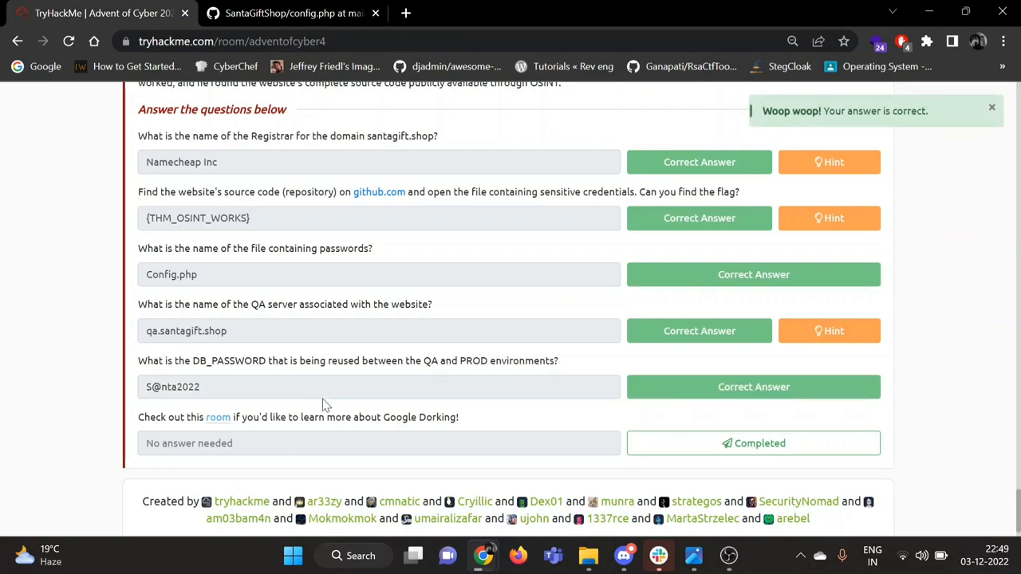